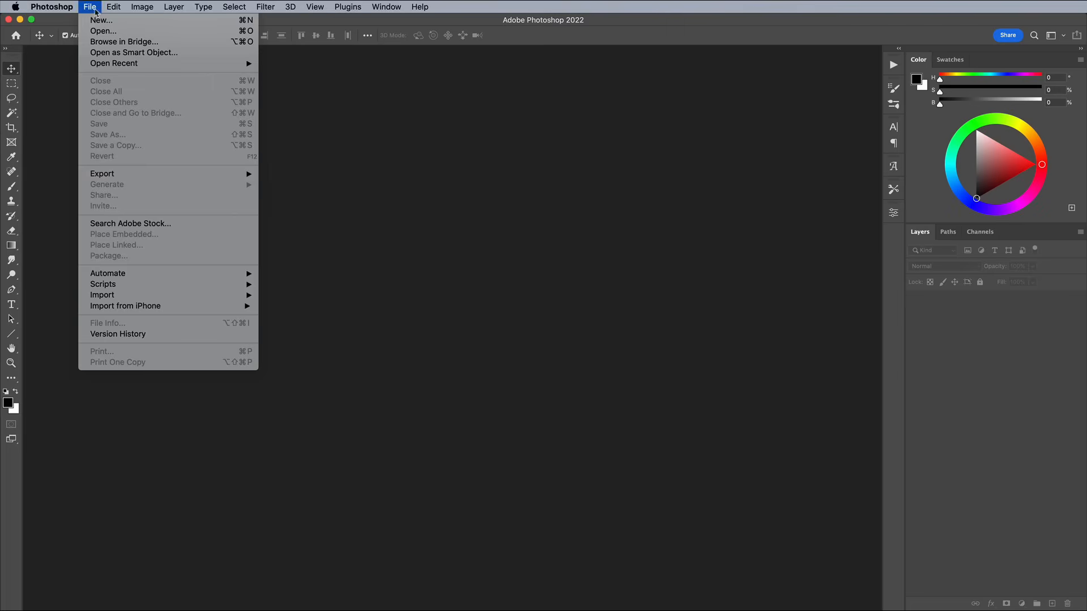
Create a new 2000 × 1500 px document with a white background
left_click(101, 19)
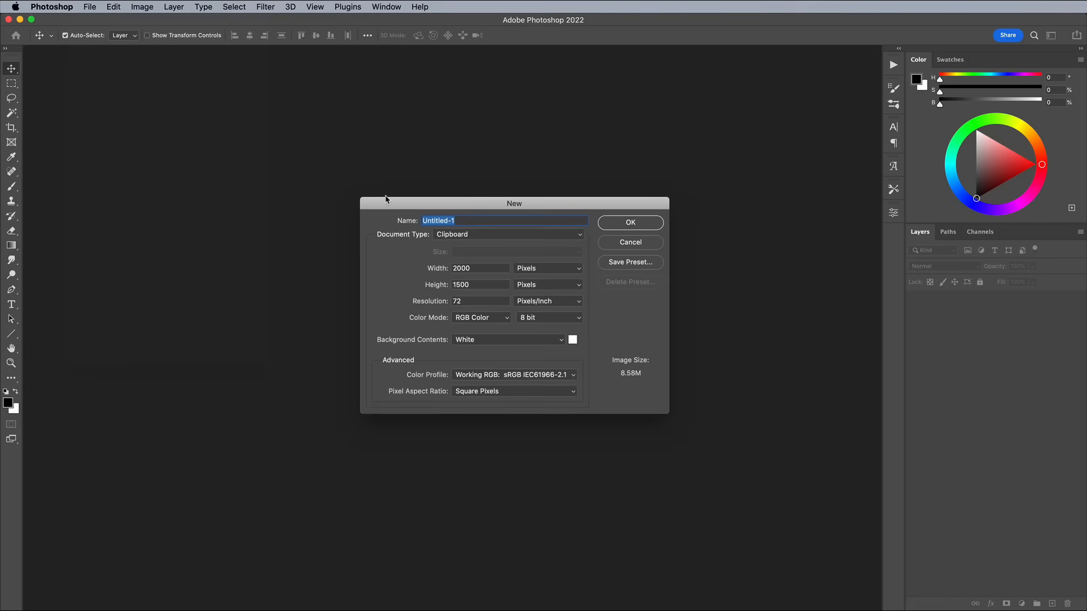
mouse_move(573, 245)
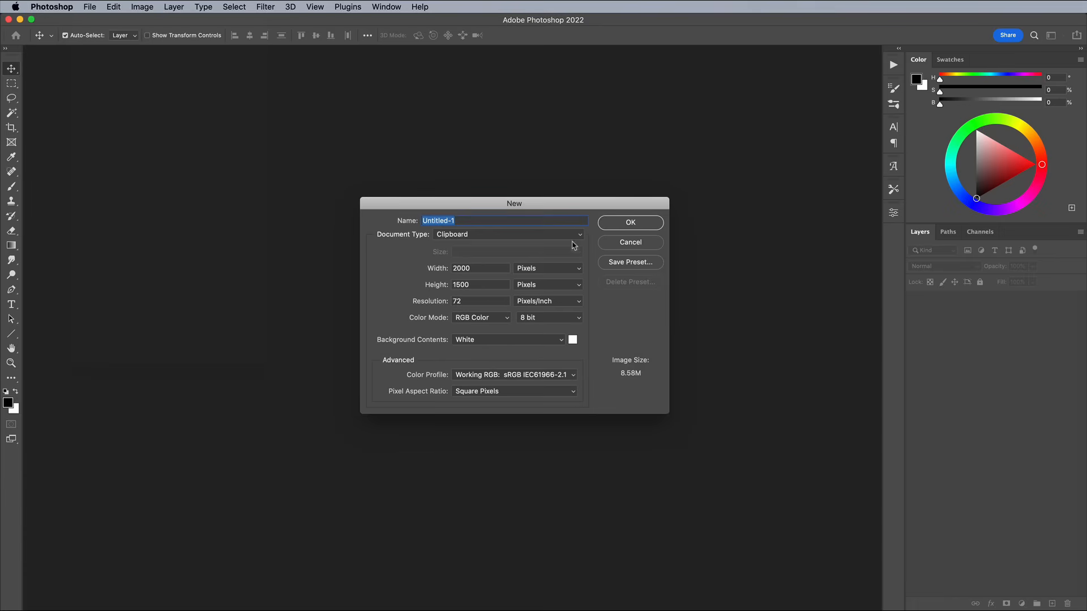
left_click(629, 223)
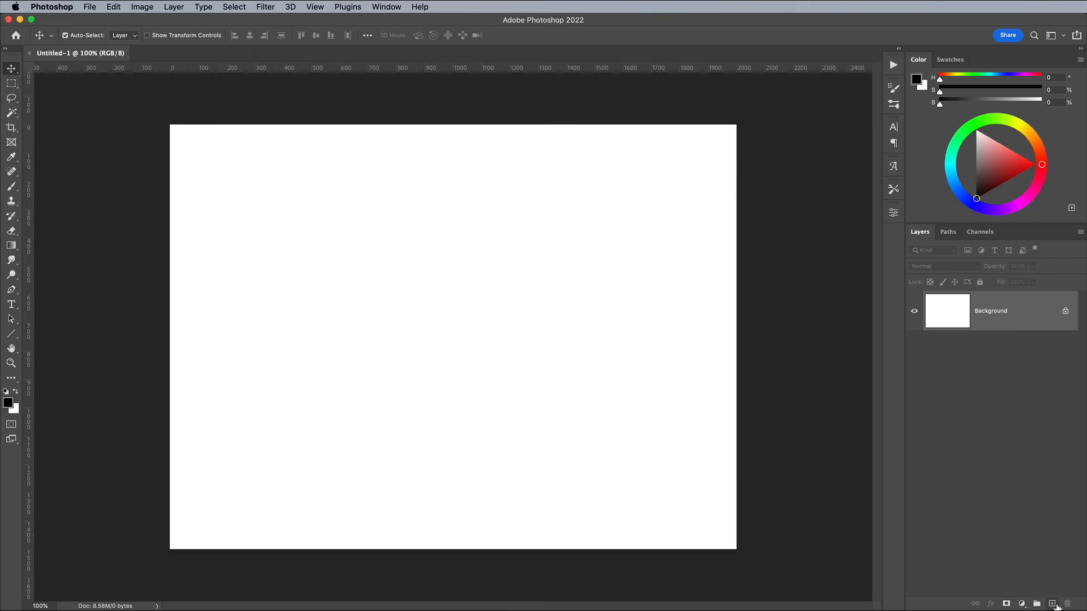
On a new layer, paint green, cream, navy and tan swatches by hex value, ending with green as foreground
left_click(1051, 603)
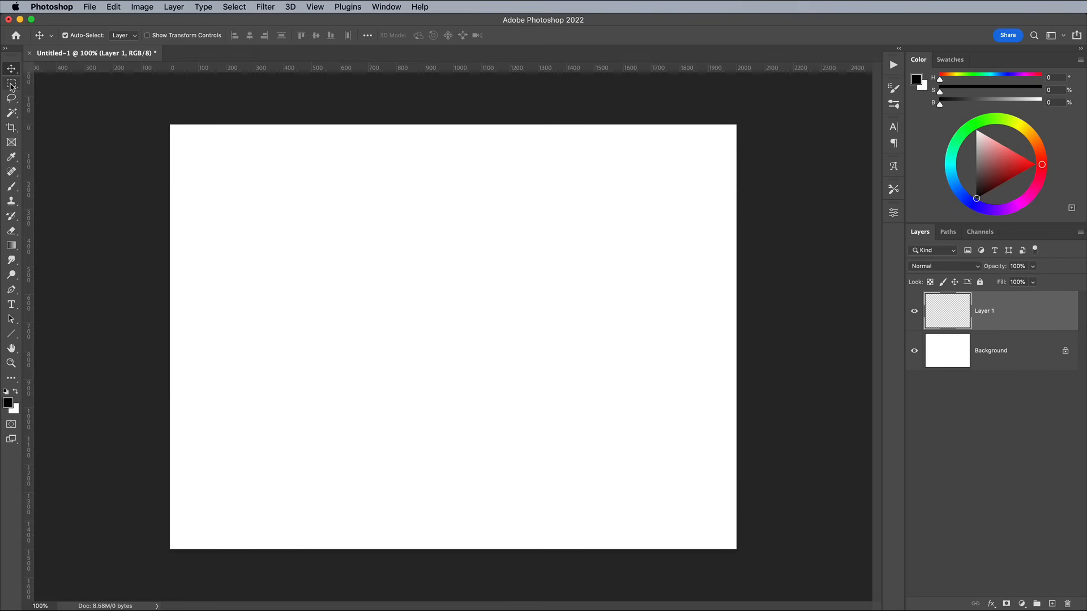
left_click(11, 82)
type("7ec8b5")
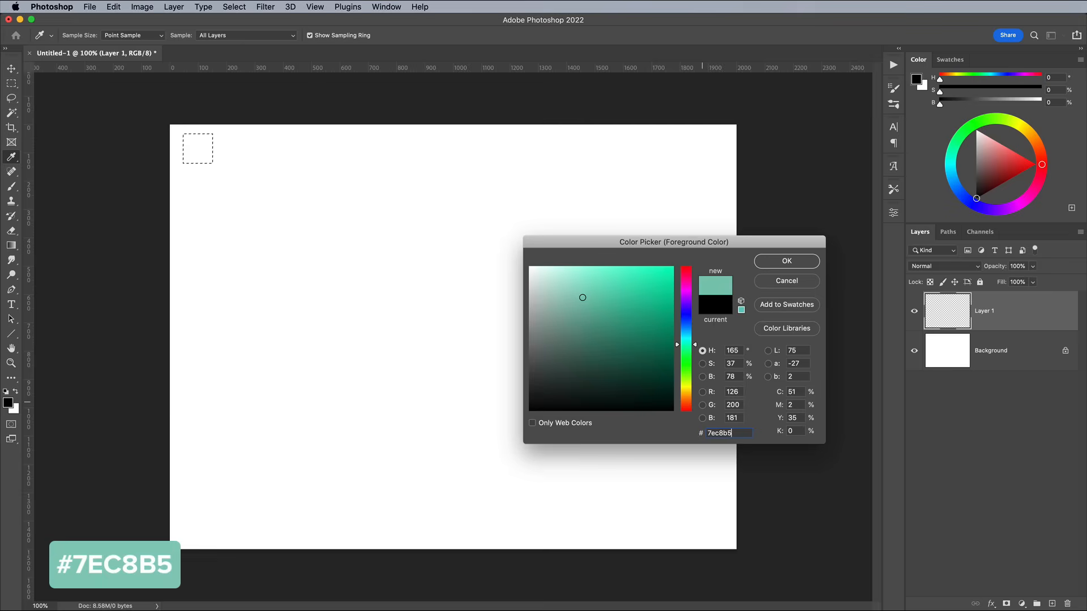
left_click(785, 260)
type("f3e2")
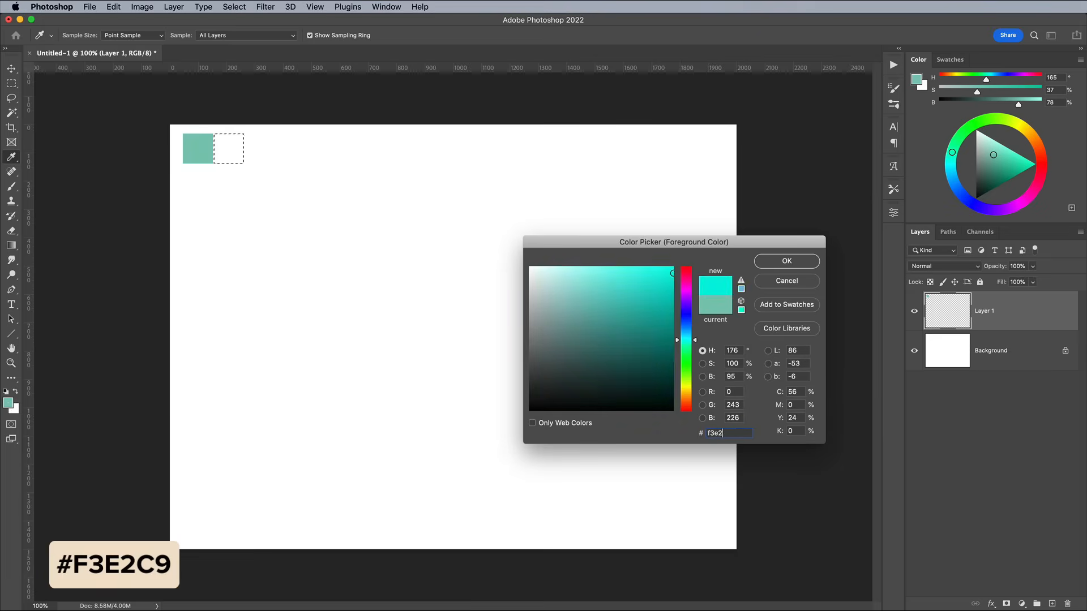
left_click(786, 261)
type("38")
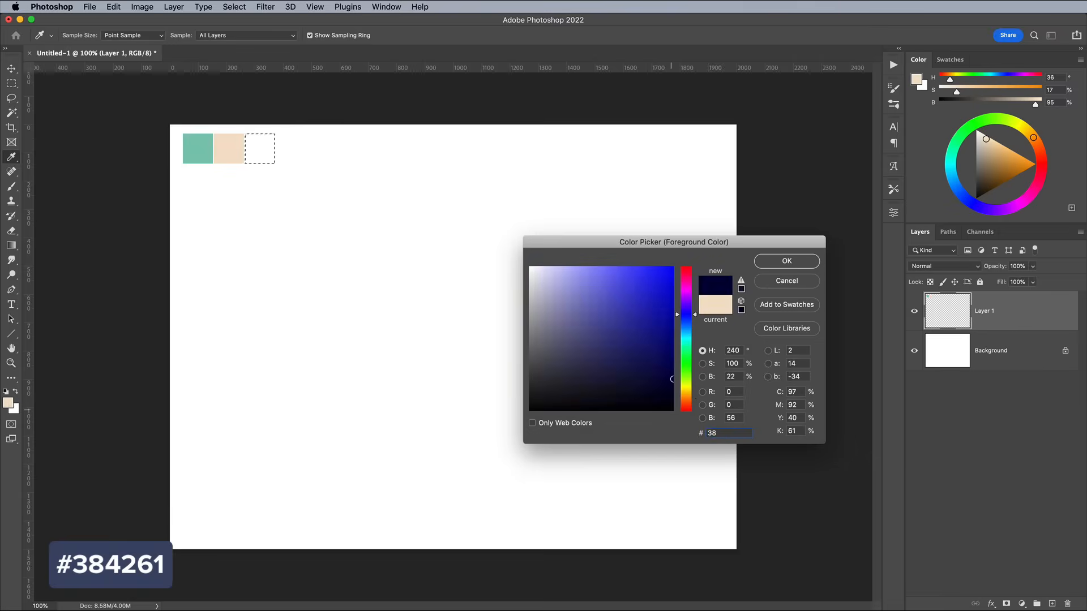
left_click(785, 261)
type("e5bb7")
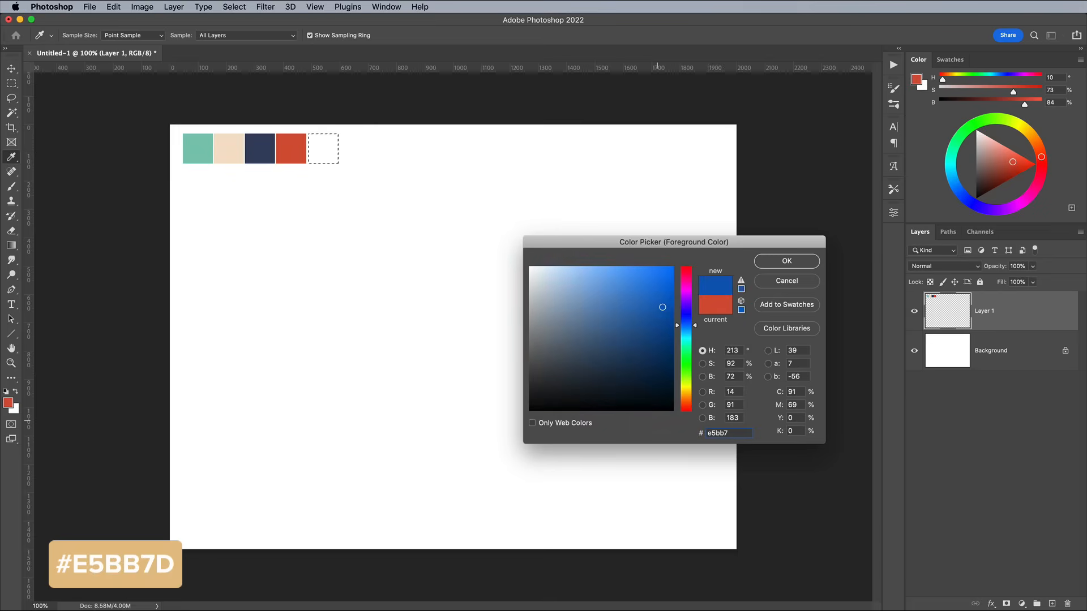
left_click(785, 262)
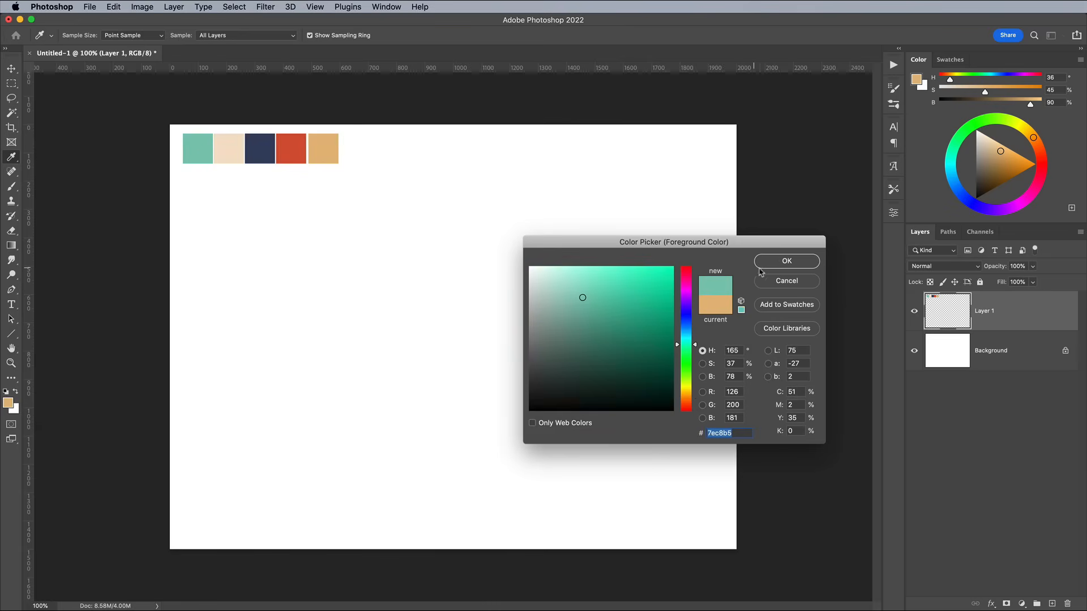
left_click(786, 261)
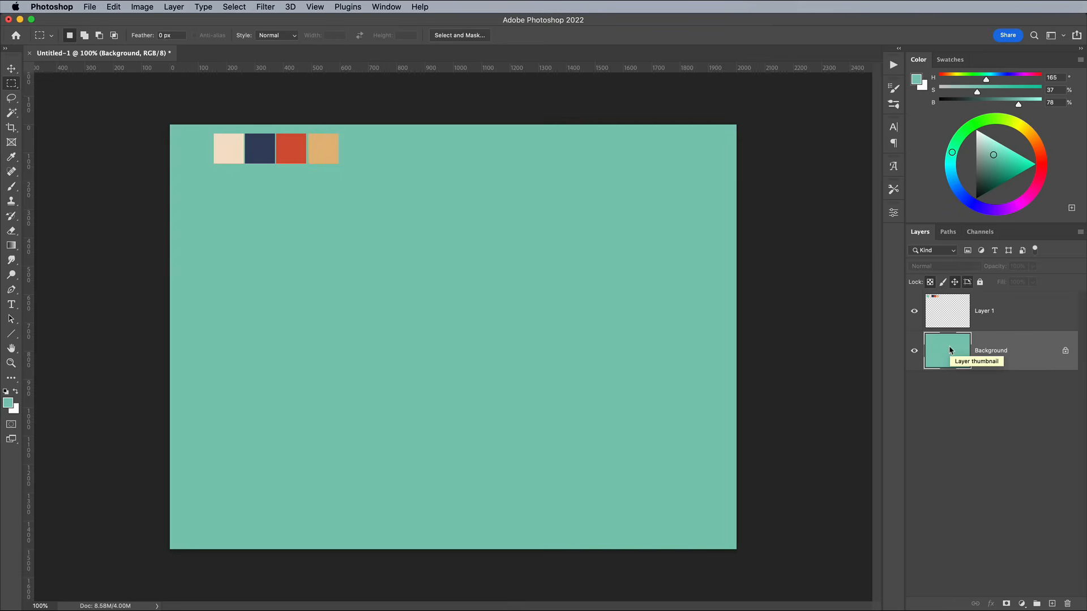
Fill the Background layer with the green foreground colour and add the script 'Surf' text
key("alt+backspace")
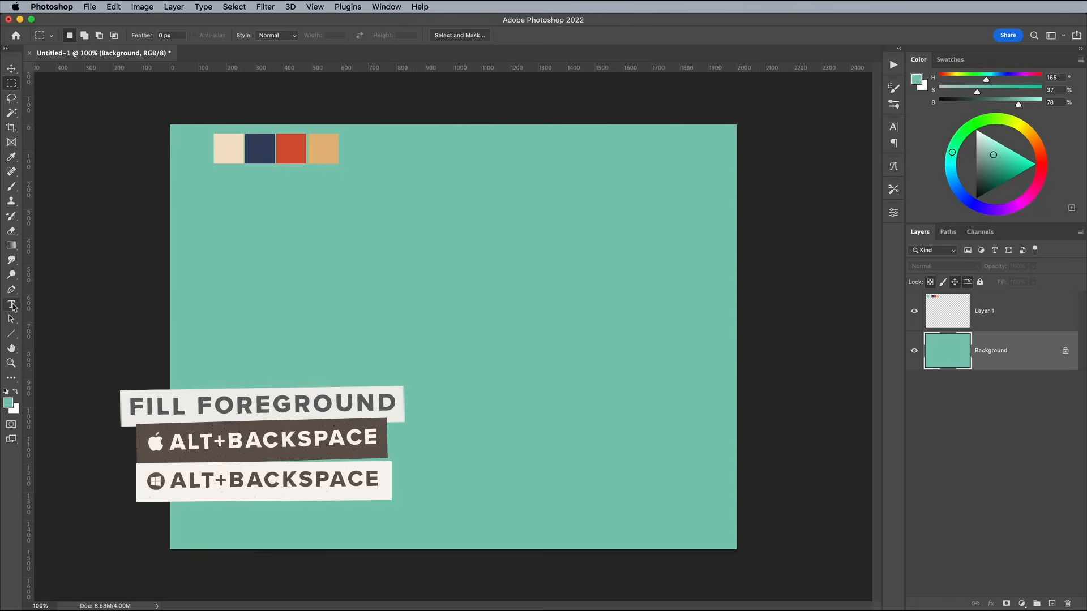
left_click(11, 305)
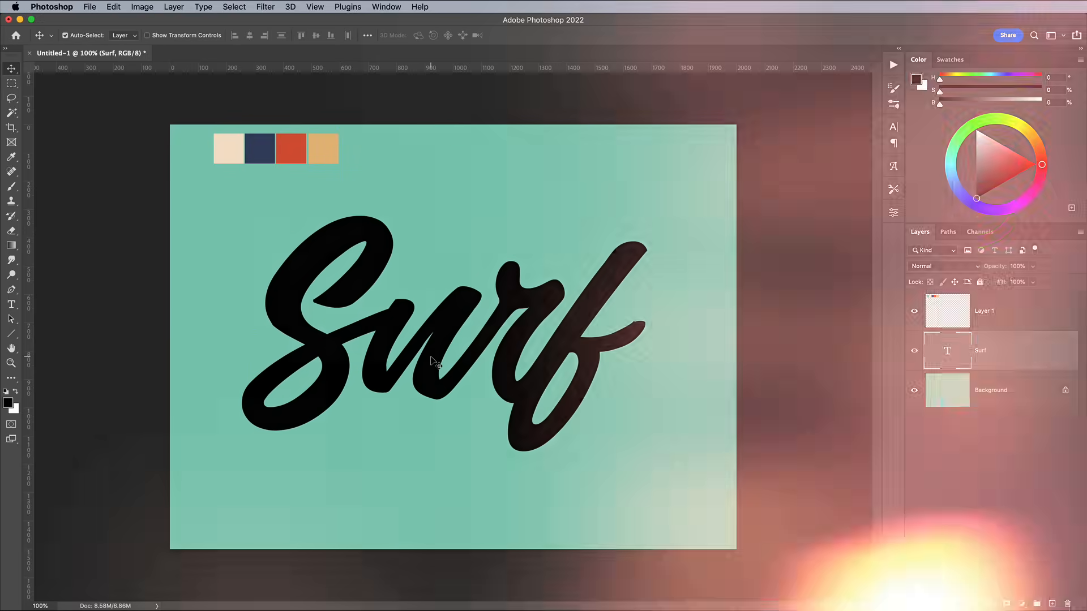
Stack three solid 100% drop shadows in cream, red and tan at 135° with increasing distance
double_click(1001, 349)
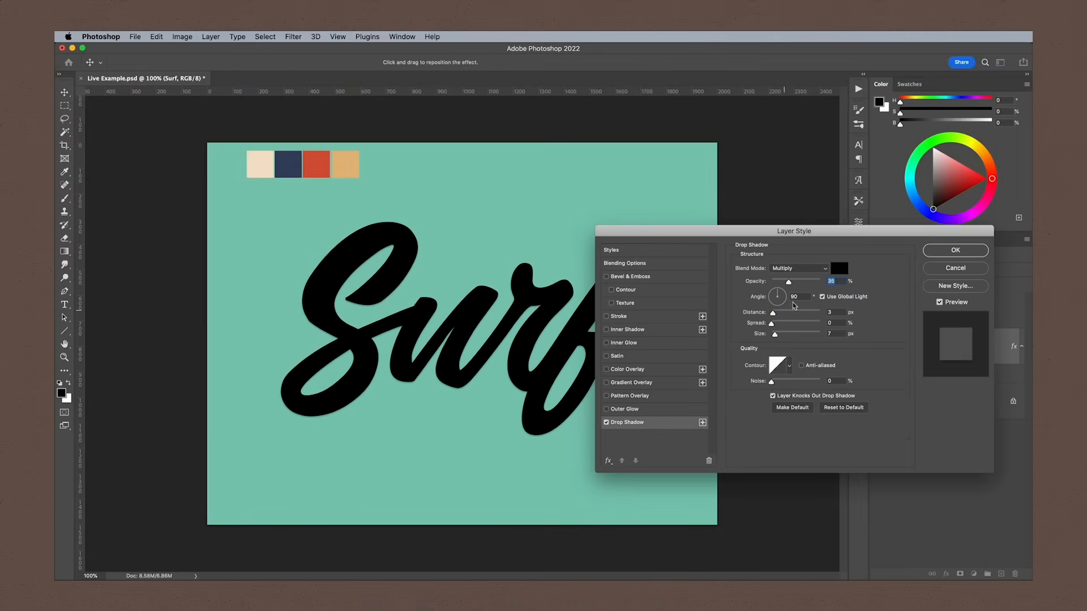
left_click(839, 269)
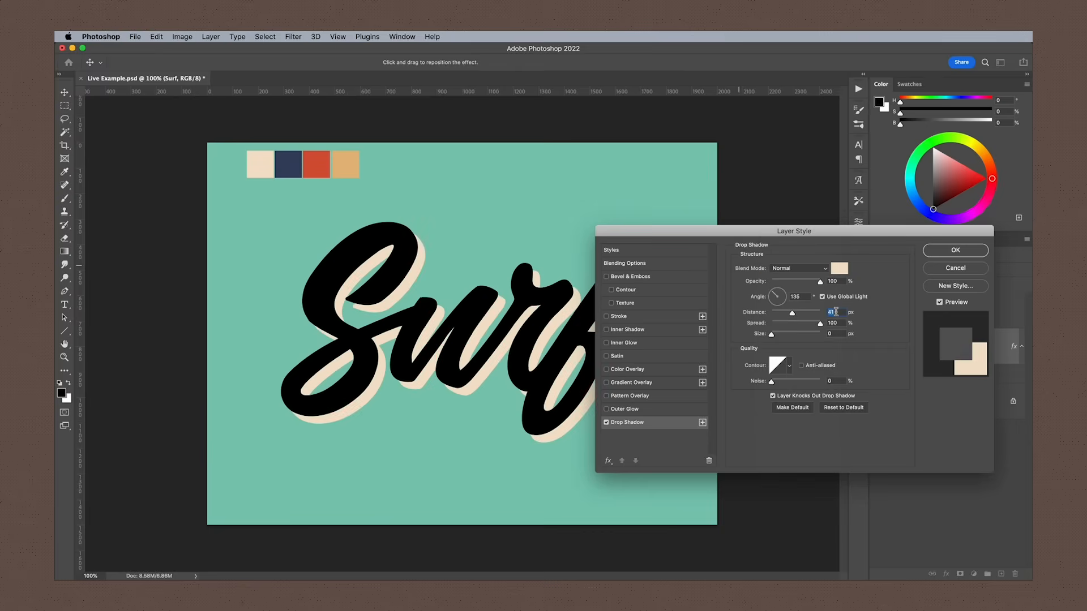
left_click(701, 422)
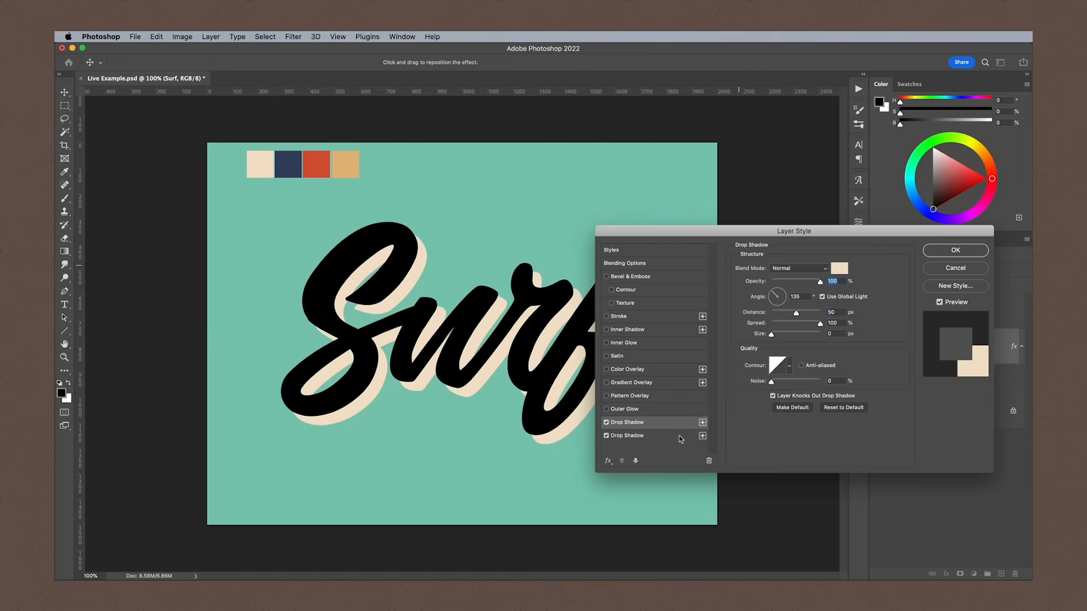
left_click(839, 268)
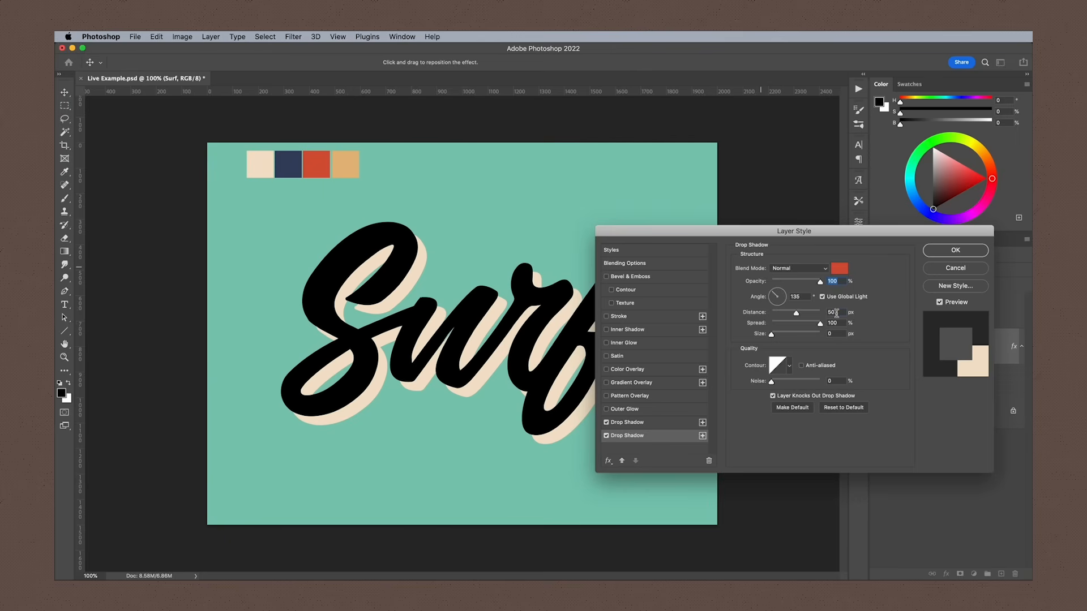
left_click(837, 270)
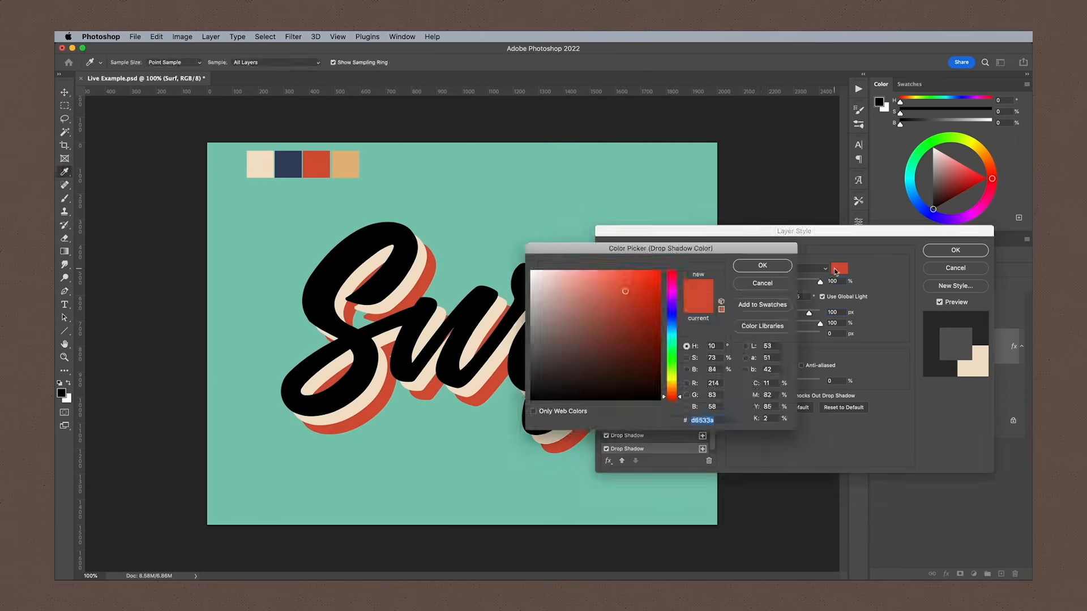
left_click(760, 265)
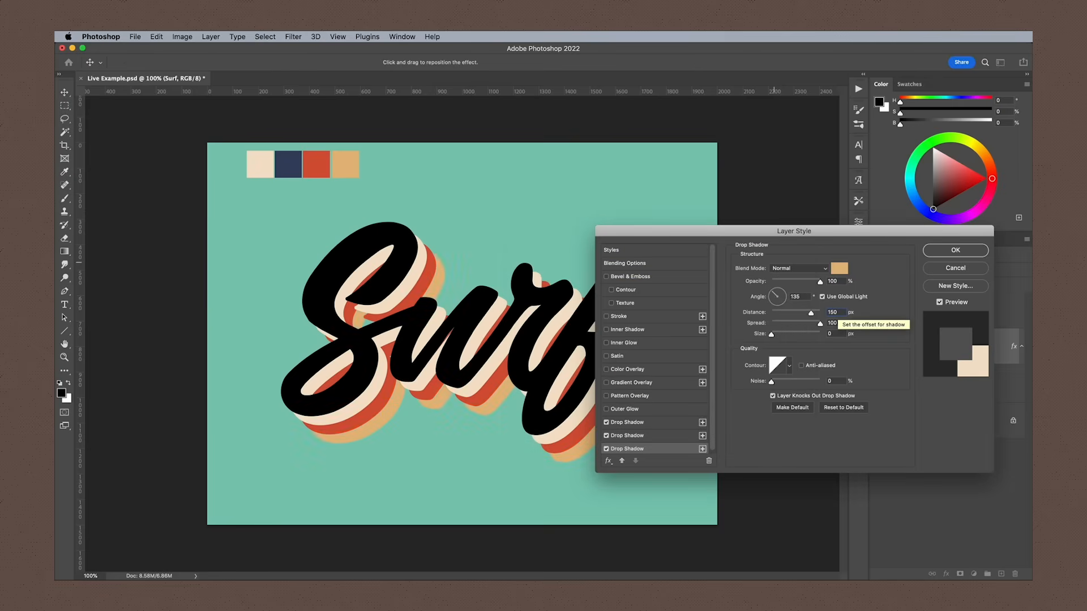
left_click(953, 250)
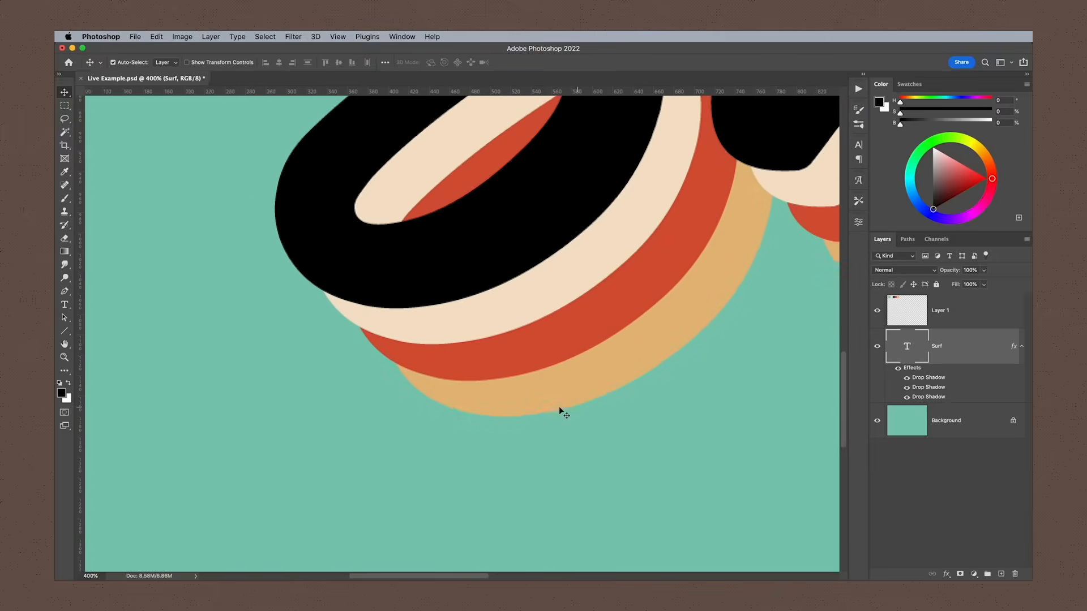
scroll("right", 3)
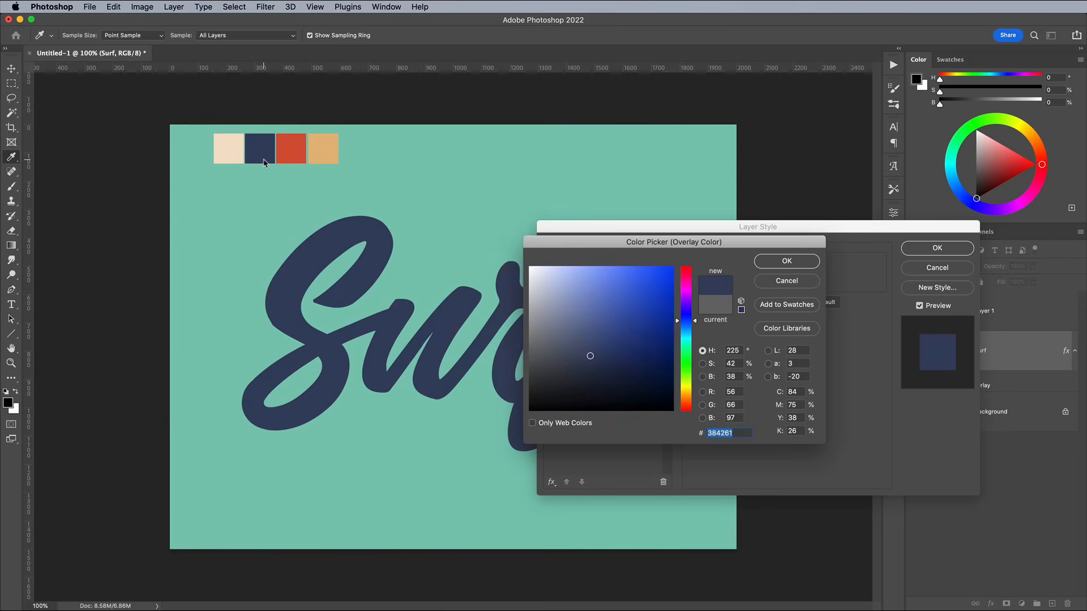
Apply a navy colour overlay and a 20 px navy outside stroke to the Surf lettering
left_click(786, 262)
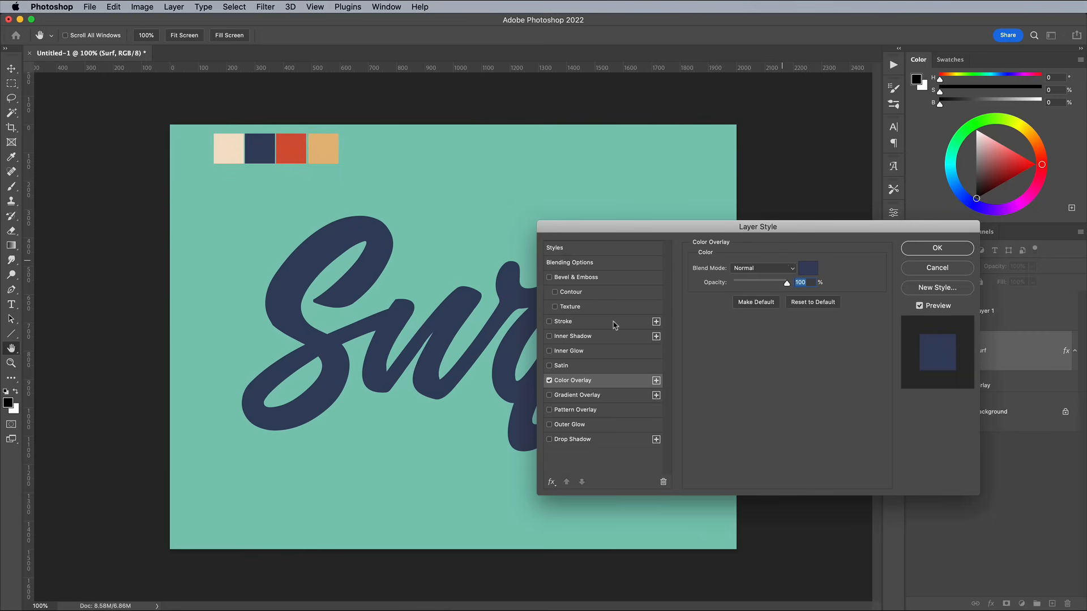
left_click(562, 321)
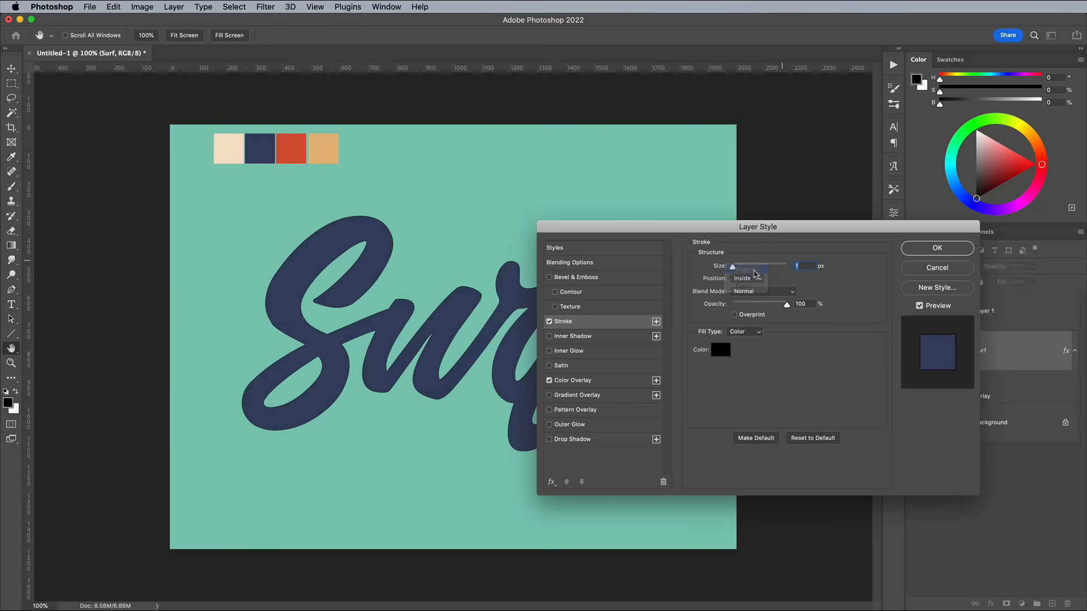
left_click(720, 350)
type("20")
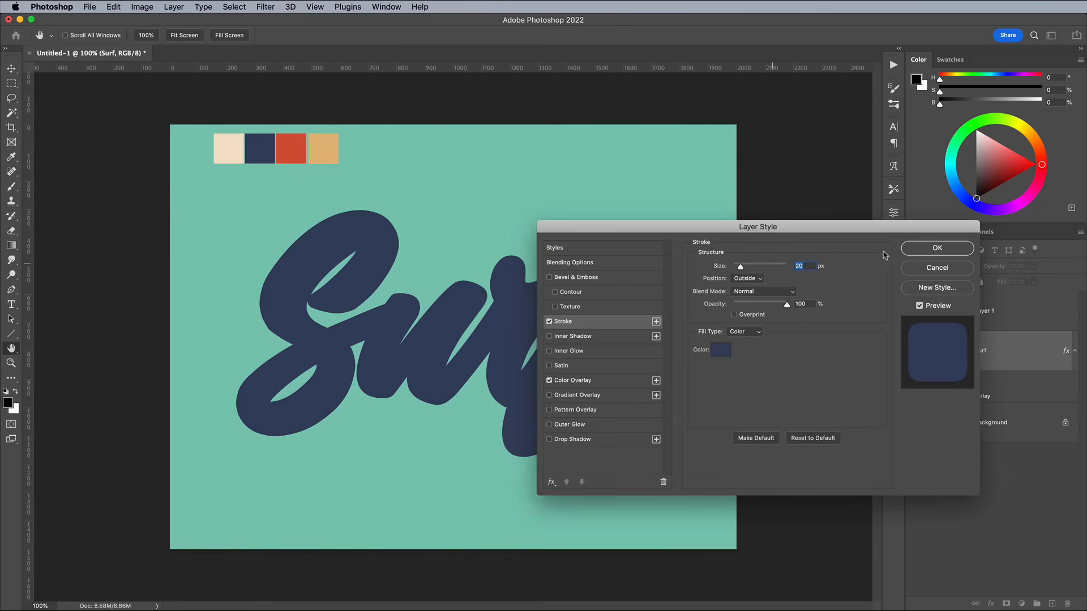
left_click(936, 248)
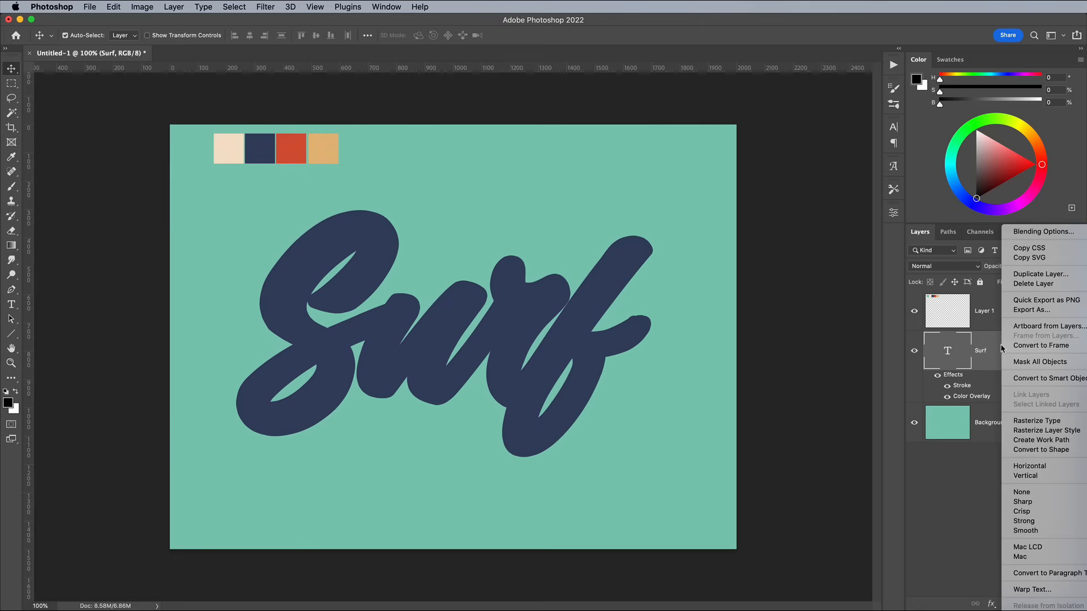
mouse_move(1036, 421)
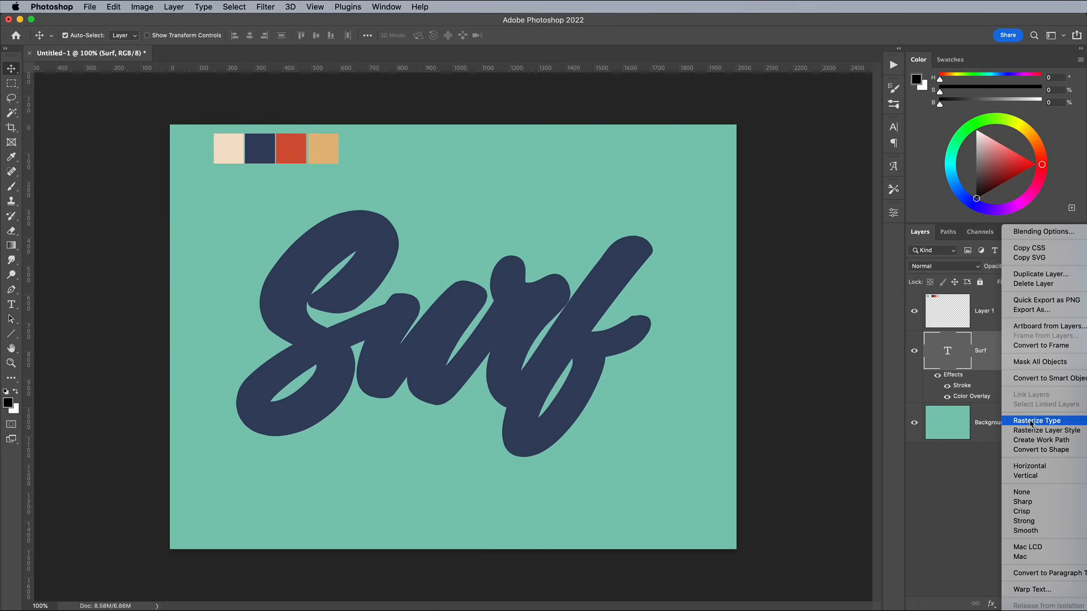
Rasterize the Surf text layer and duplicate it into about 150 stacked copies
left_click(1038, 421)
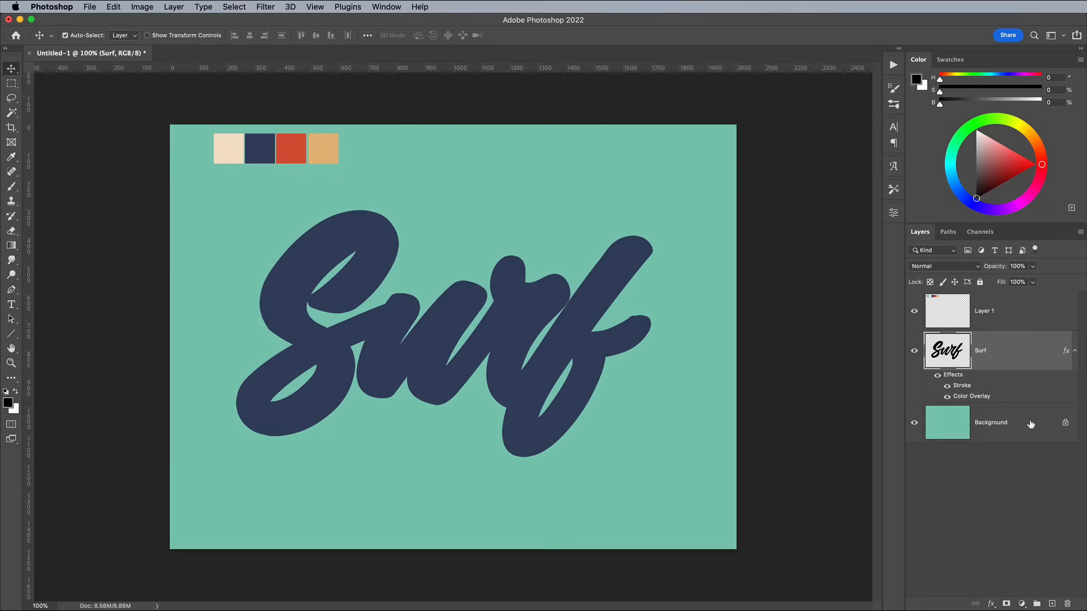
key("cmd+t")
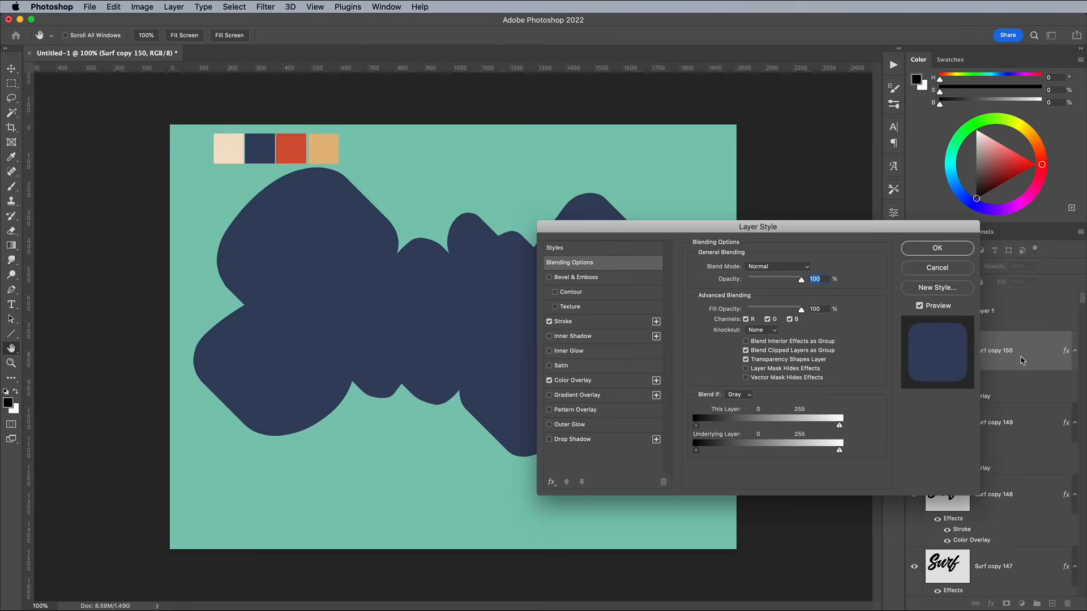
Set the top Surf copy's colour overlay to the cream palette colour for a cream face
left_click(572, 380)
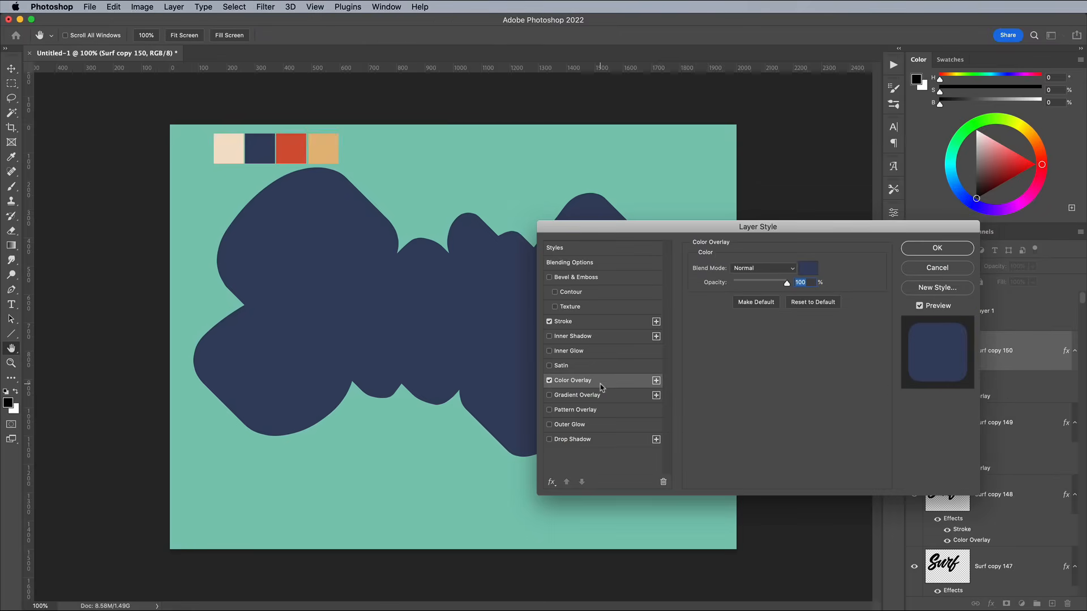
left_click(807, 268)
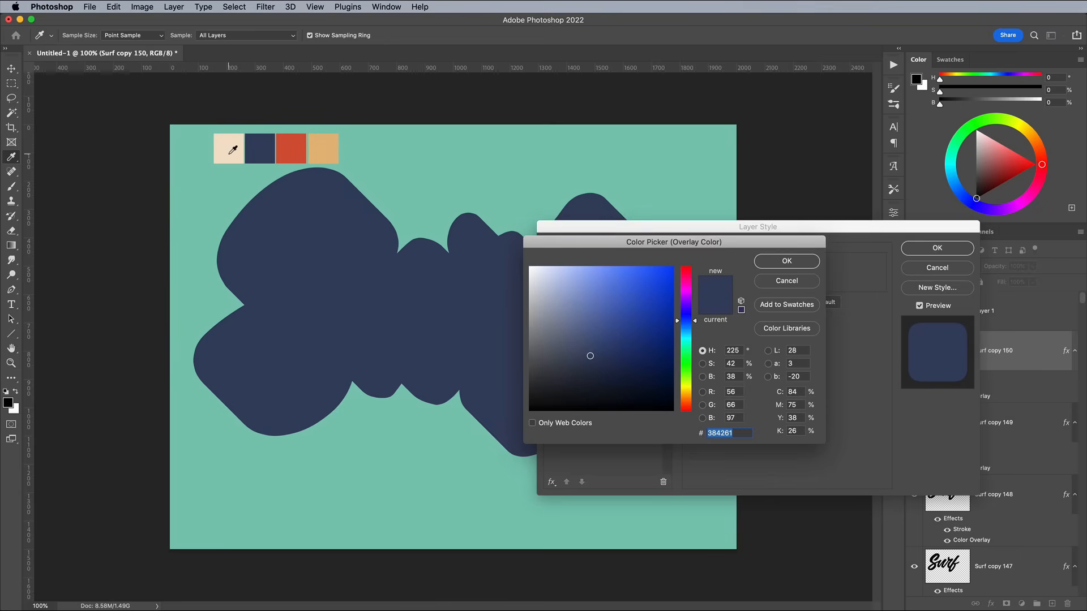
left_click(785, 262)
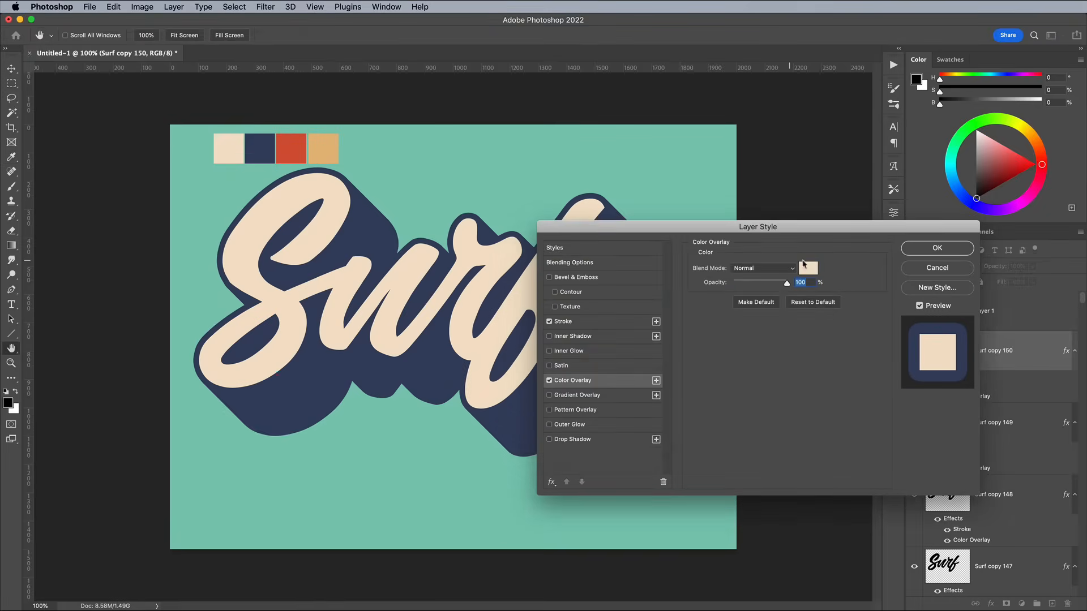
left_click(936, 248)
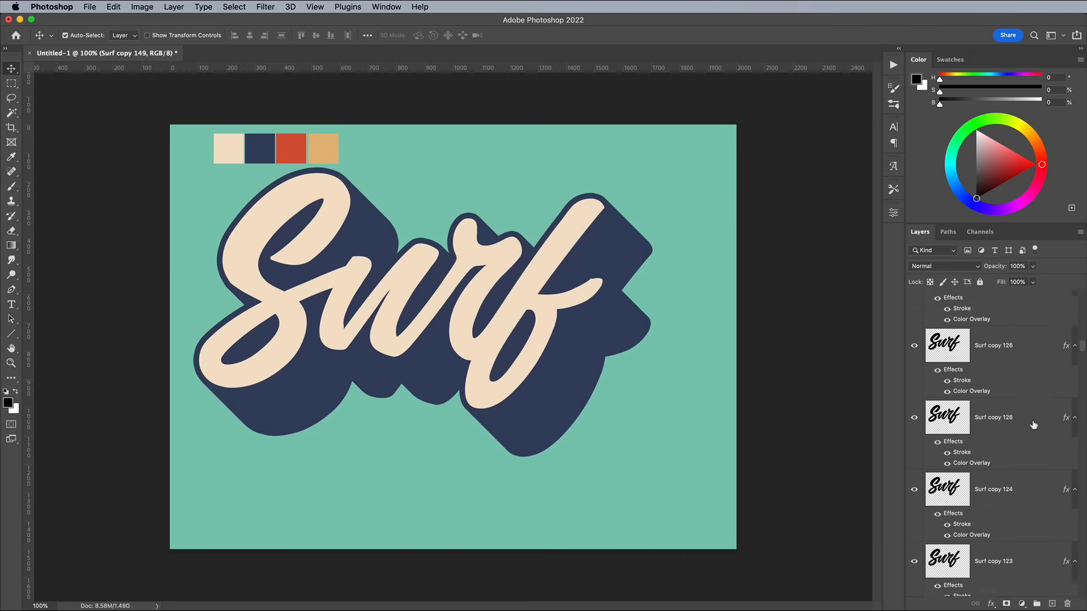
Merge the extrusion copies with Cmd+E into three layers named Blue, Red and Orange
scroll("down", 3)
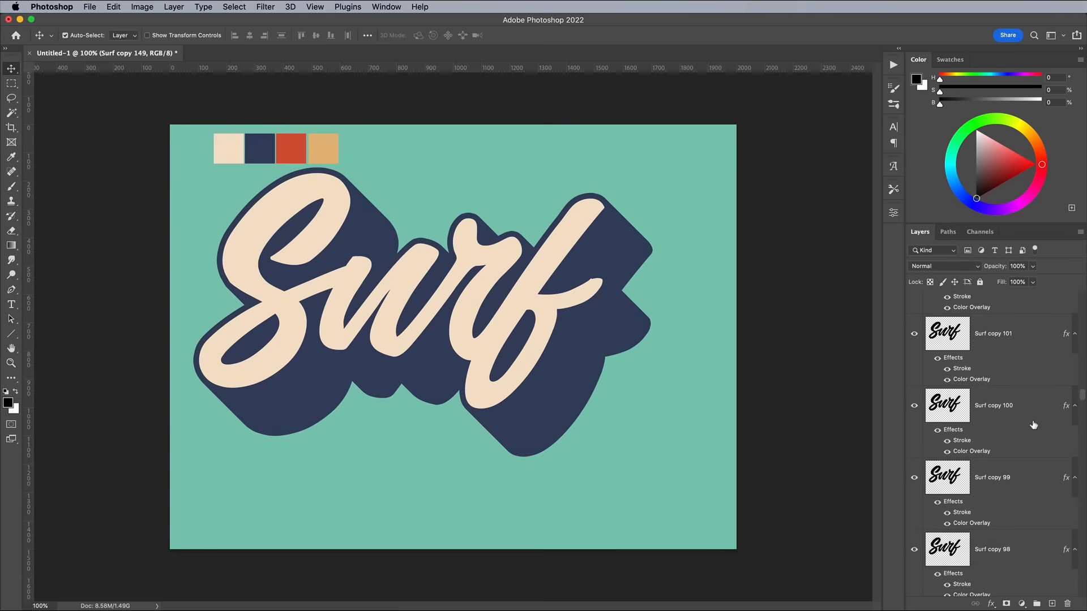
left_click(993, 332)
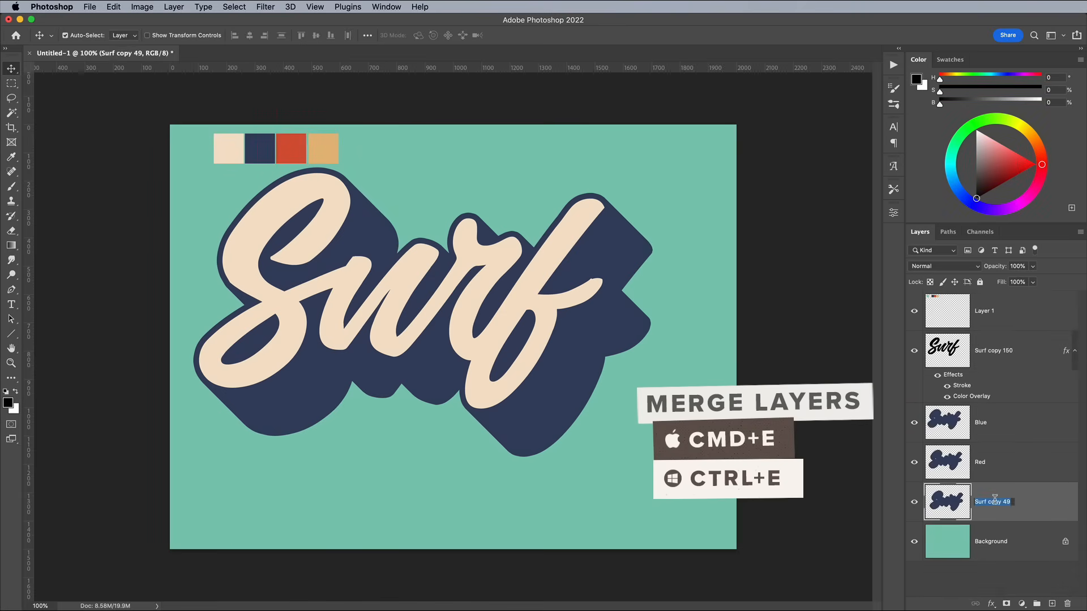
type("Orange")
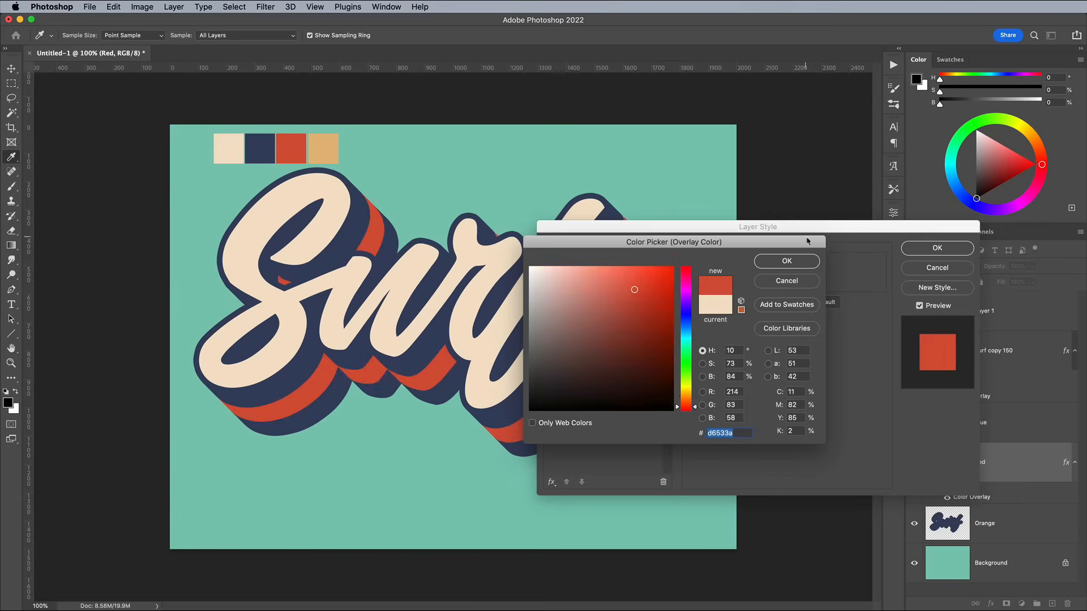
Give the Red layer a red overlay and the Orange layer a tan overlay, renaming the front layer Top
left_click(785, 261)
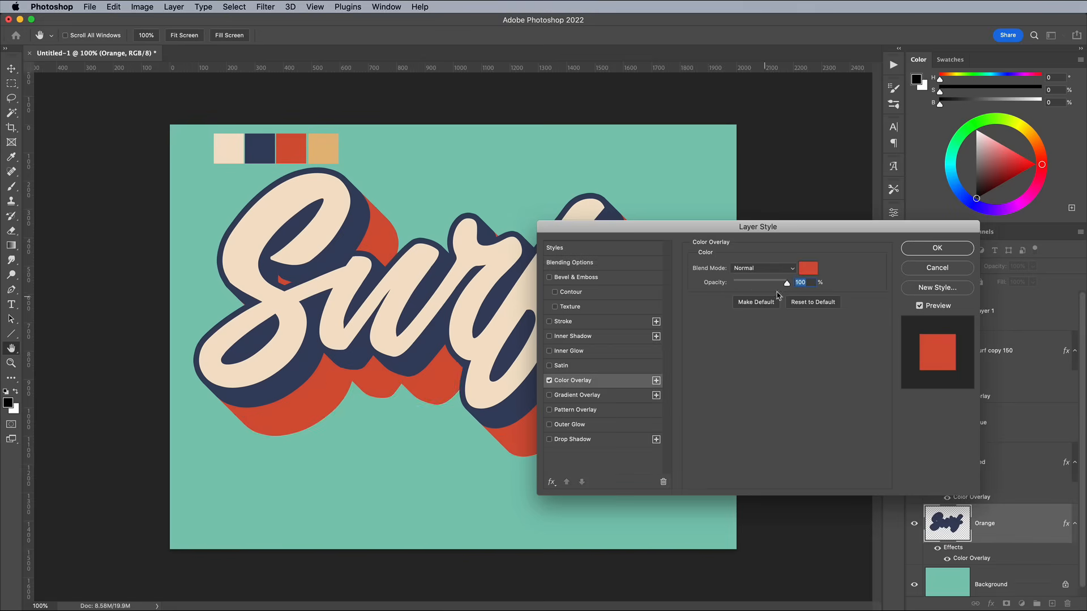
left_click(936, 248)
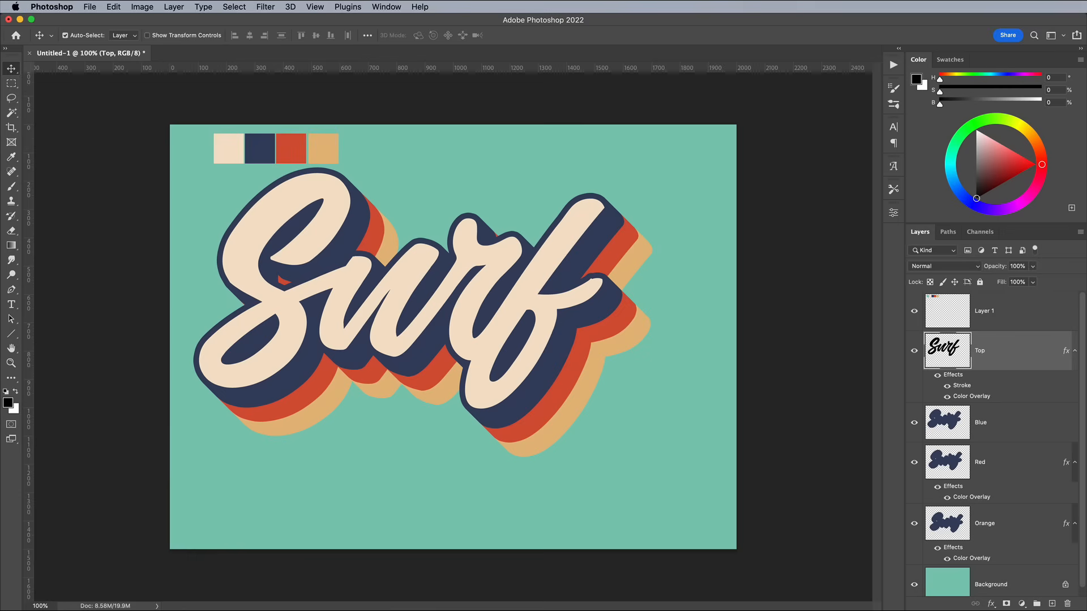
mouse_move(1017, 525)
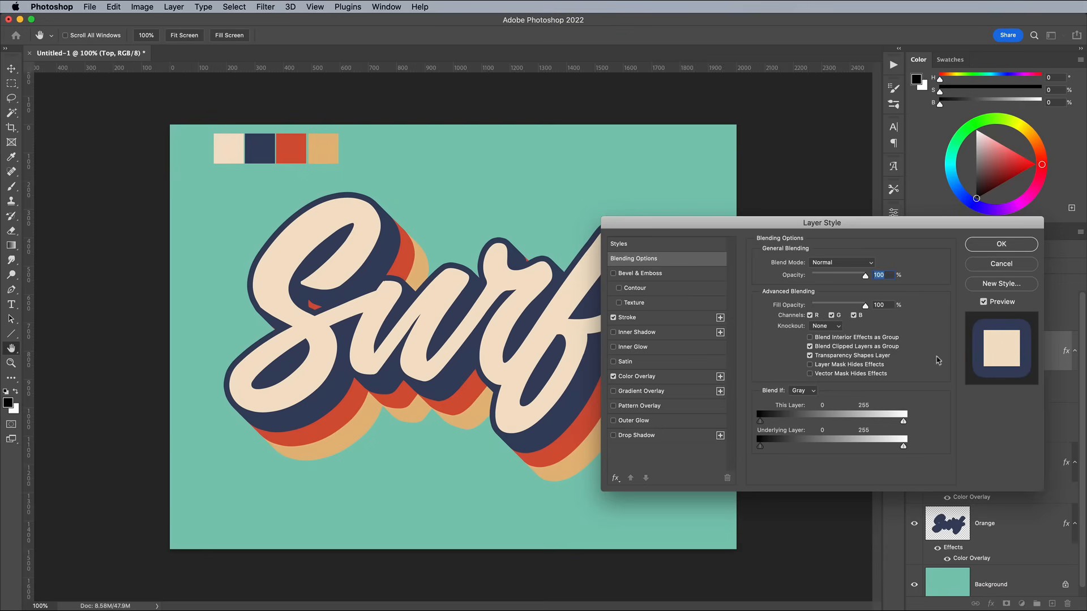
Add a gradient overlay to Top with a tan stop at 40% and a hard red band above it
left_click(639, 390)
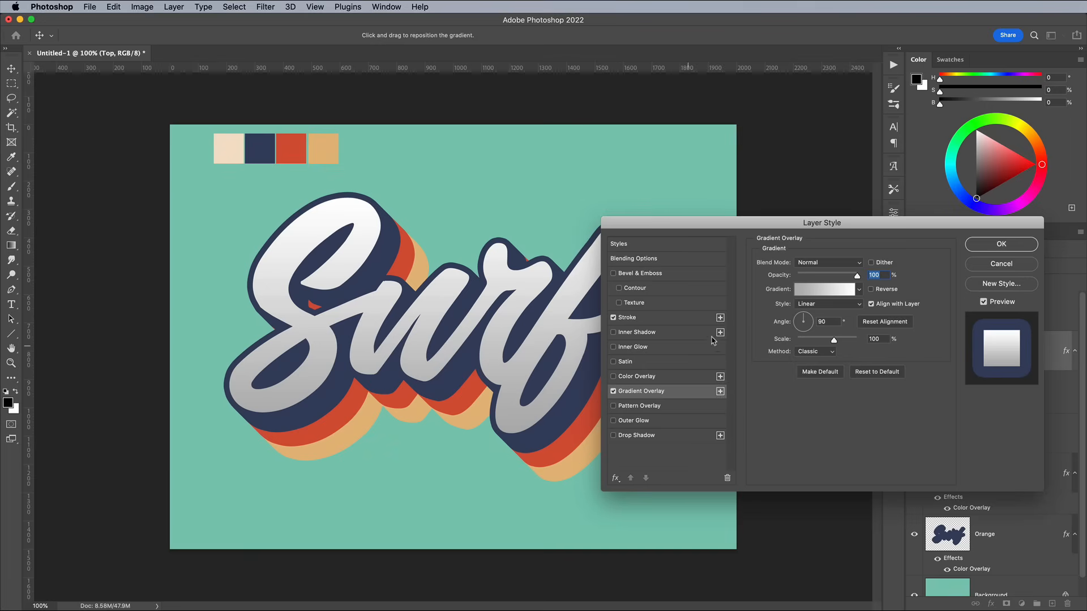
left_click(825, 288)
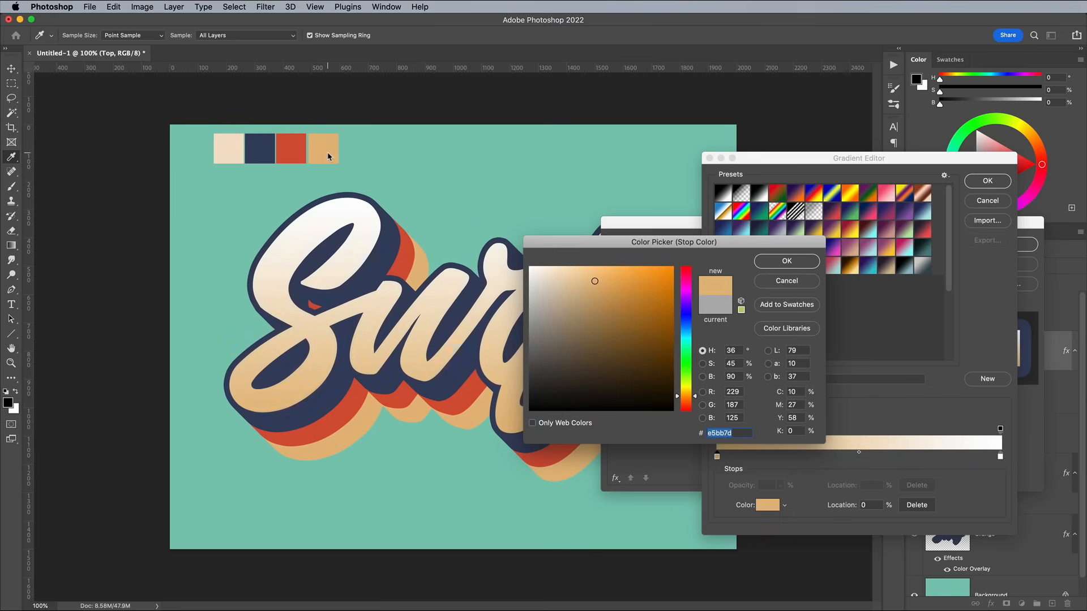
left_click(786, 260)
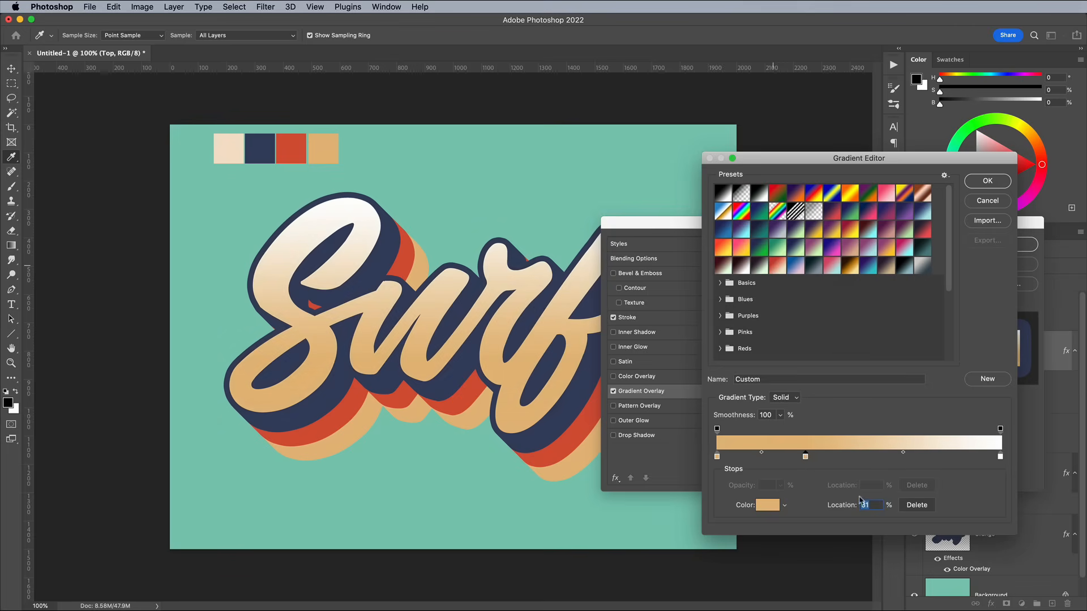
left_click_drag(804, 456, 830, 456)
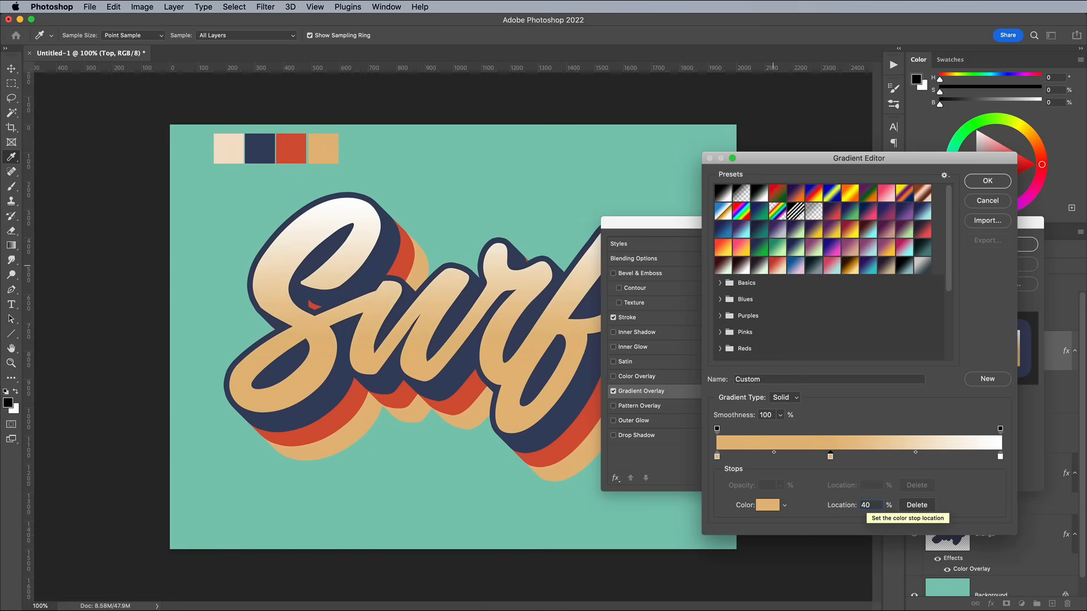
left_click_drag(830, 456, 847, 456)
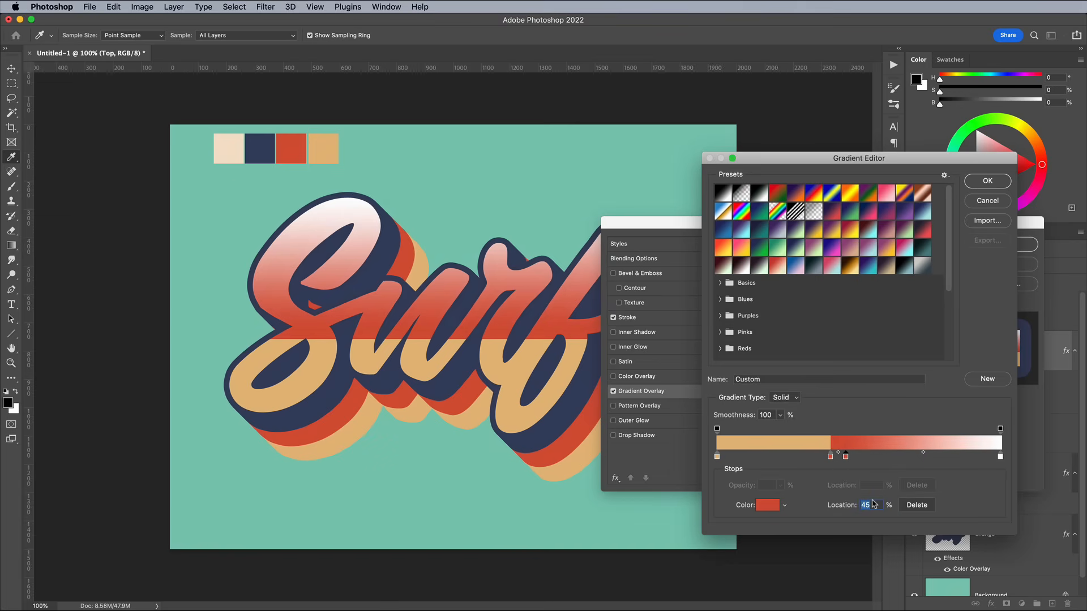
Add a teal band above the red and narrow it to a thin stripe beneath the cream
left_click_drag(845, 456, 865, 457)
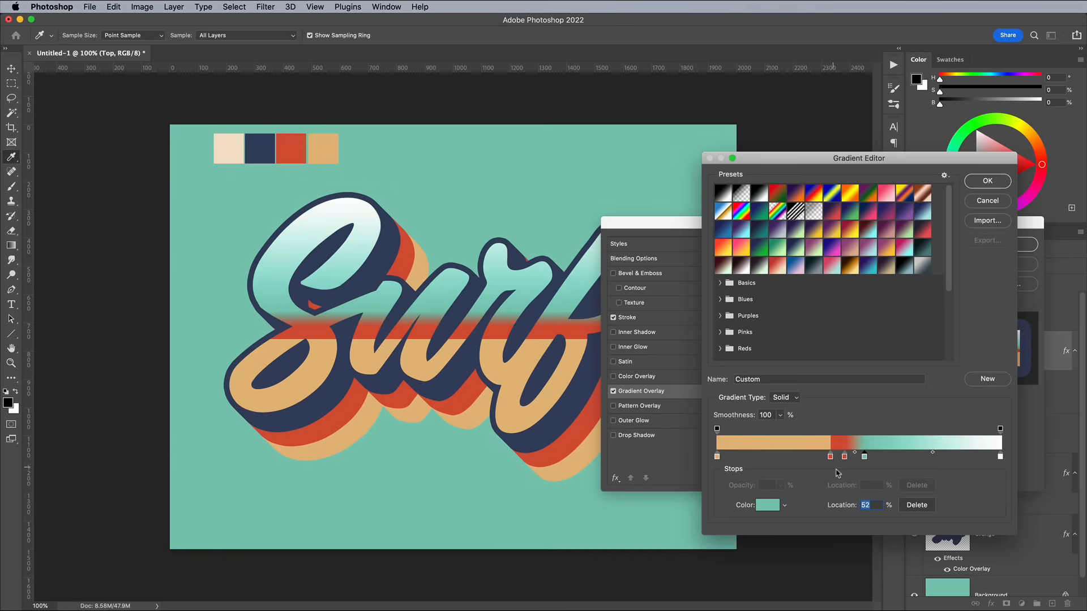
left_click_drag(863, 456, 844, 456)
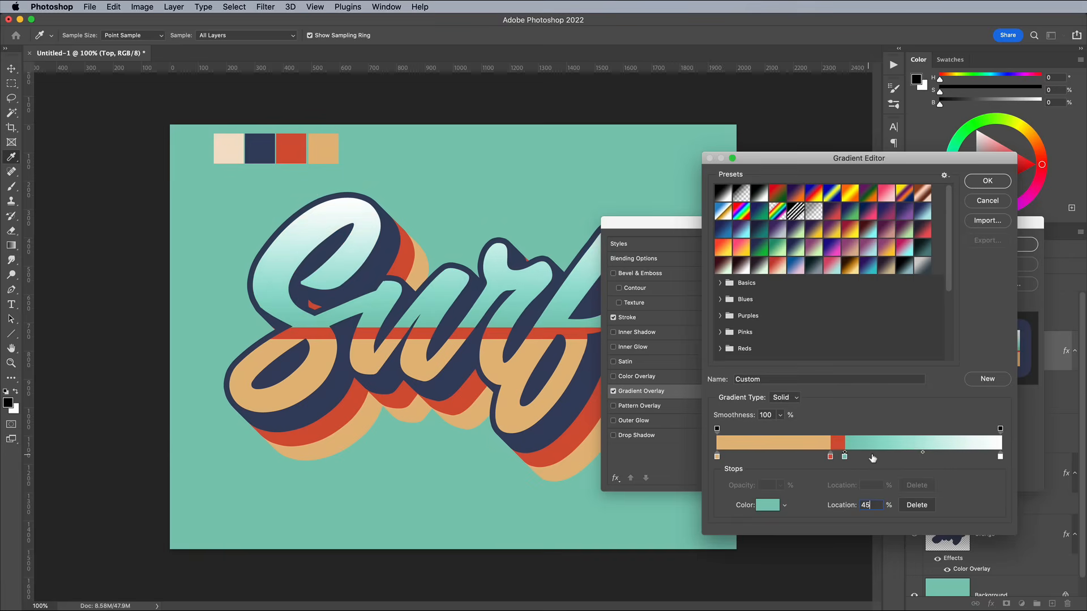
left_click_drag(845, 456, 873, 456)
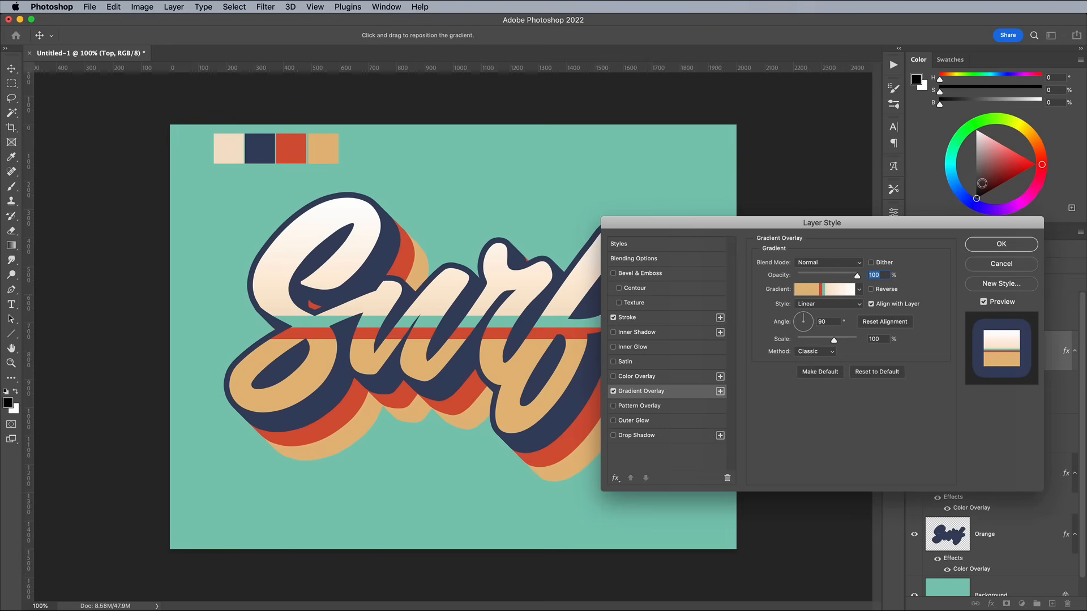
Set the gradient angle to 95°, nudge the tan and teal stop locations, and apply the style
left_click(1000, 244)
type("95")
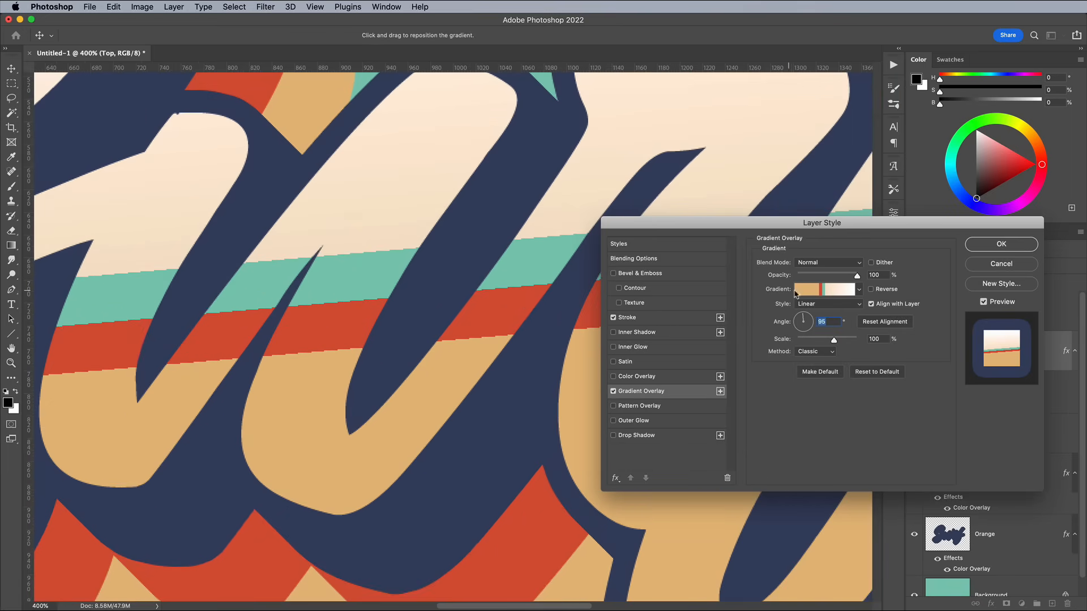
left_click(825, 289)
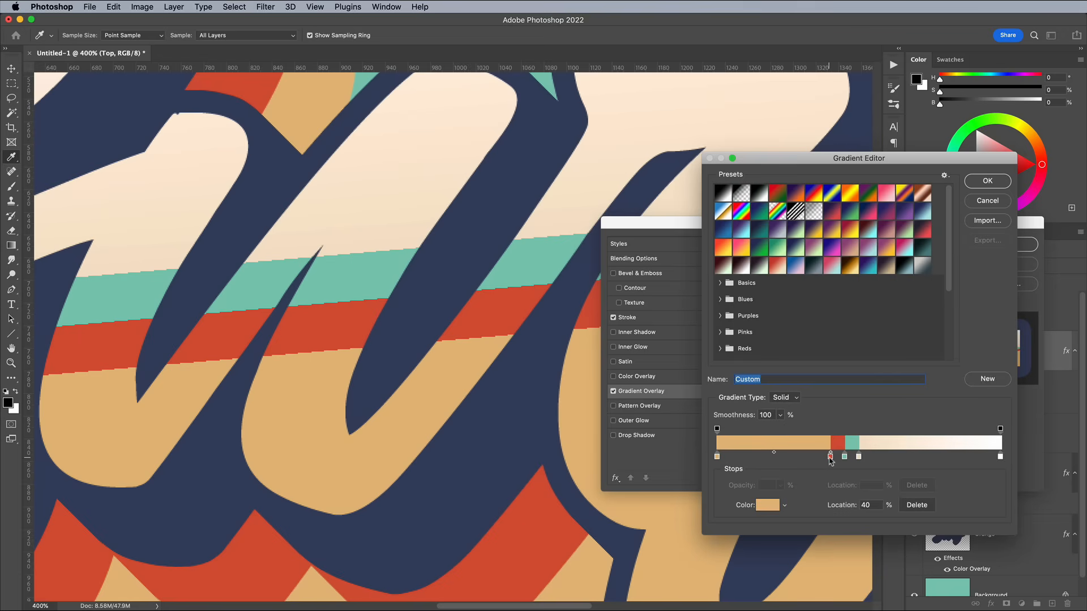
left_click_drag(831, 457, 830, 456)
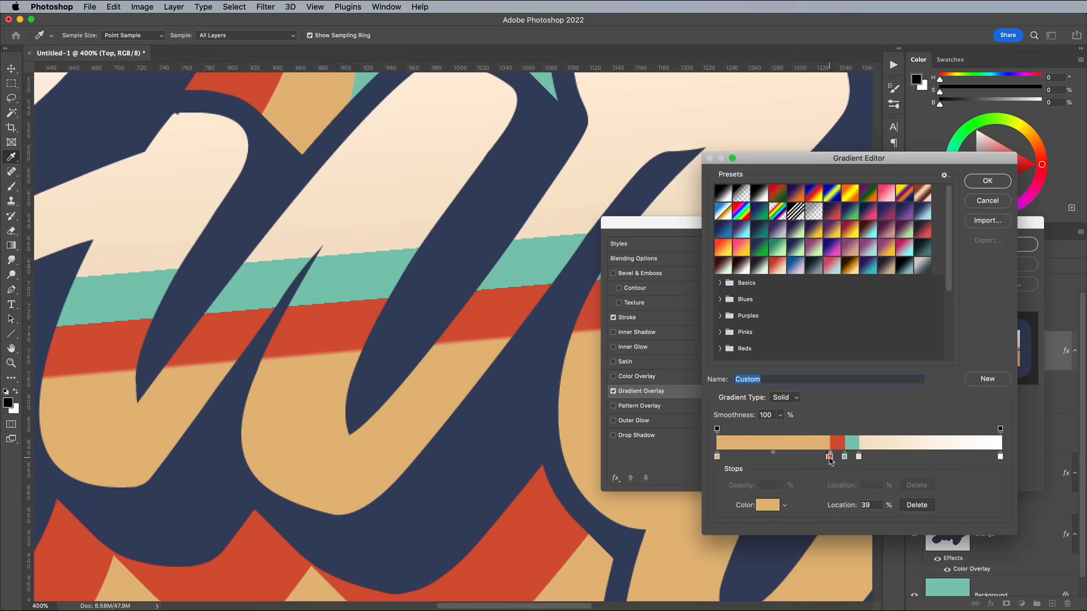
left_click_drag(830, 456, 832, 456)
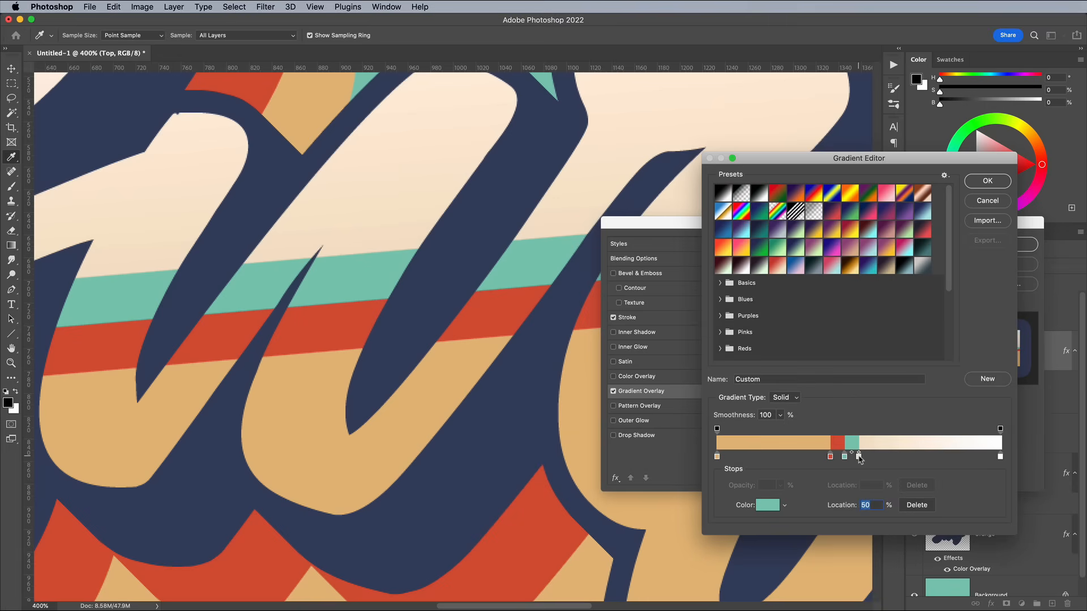
left_click(986, 181)
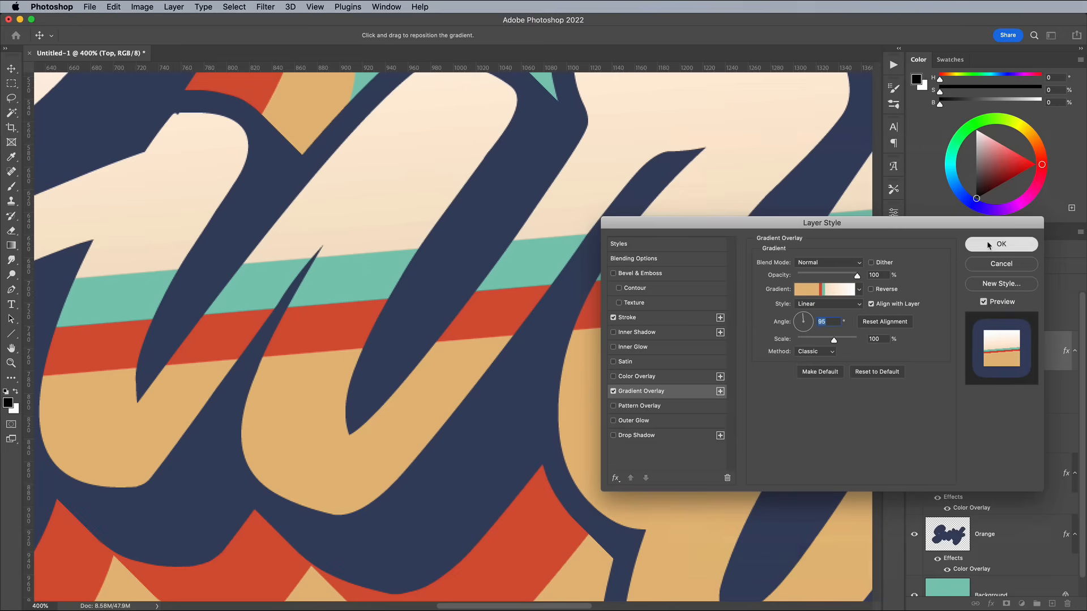
left_click(1000, 244)
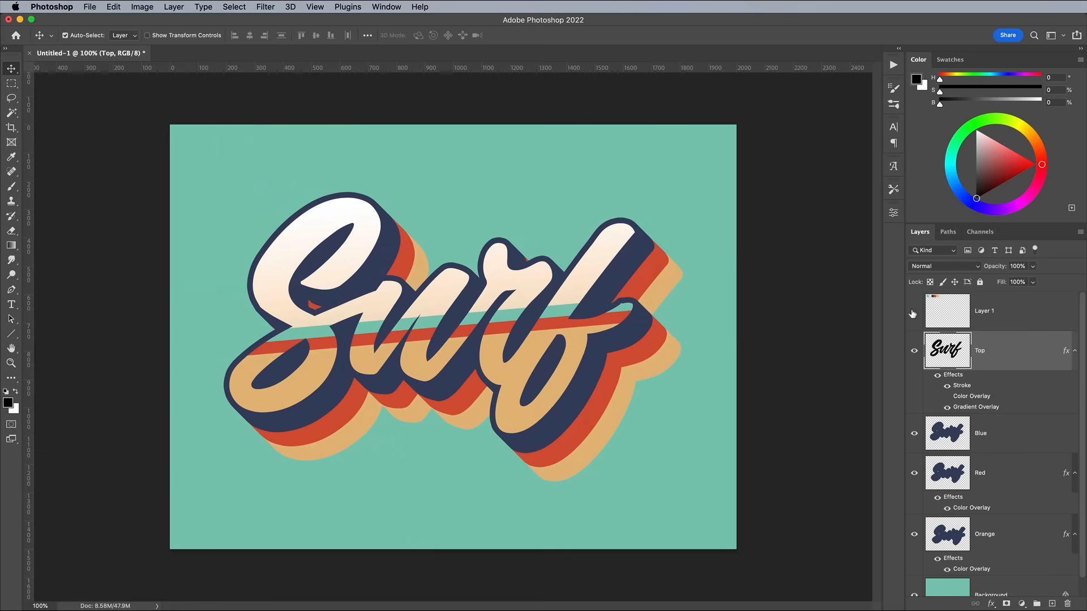
mouse_move(913, 313)
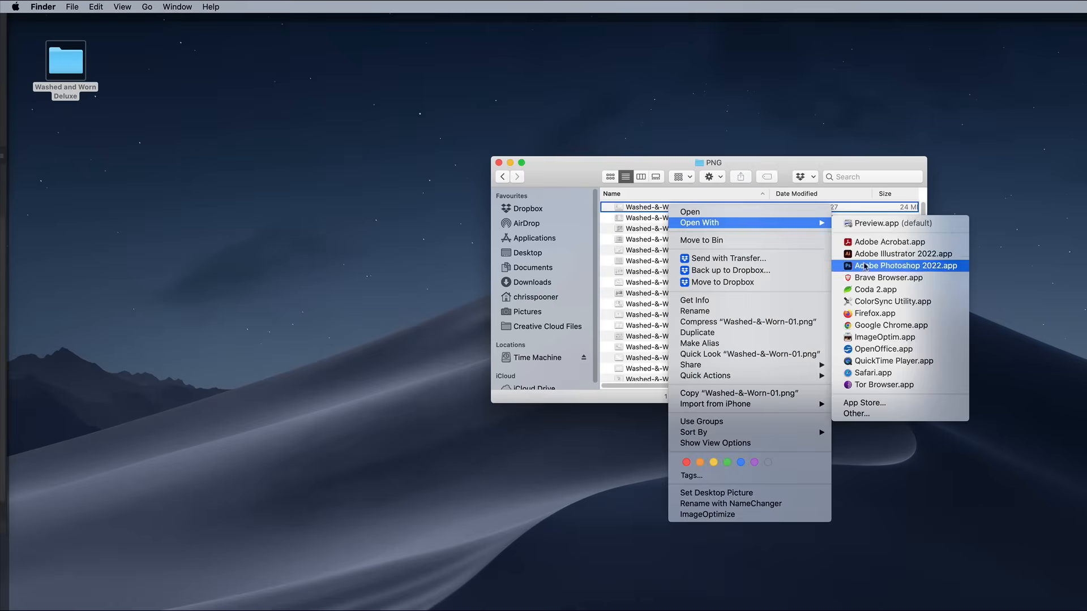
Open Washed-&-Worn-01.png from Finder in Adobe Photoshop 2022 as its own document
left_click(903, 265)
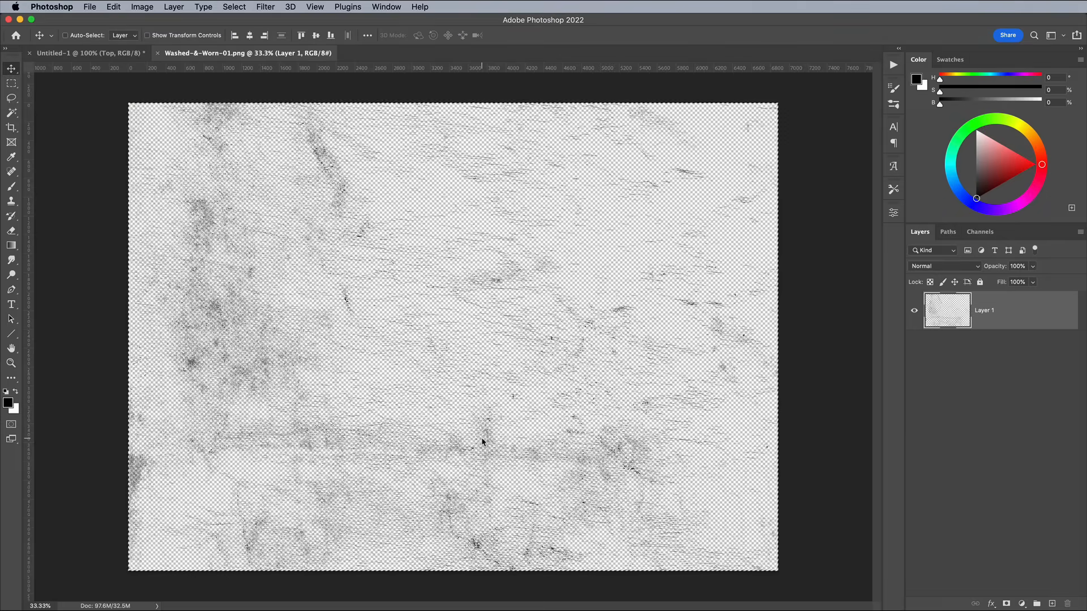
Scale texture Layer 2 with Free Transform and set its Knockout to Shallow at 0% fill
left_click(65, 54)
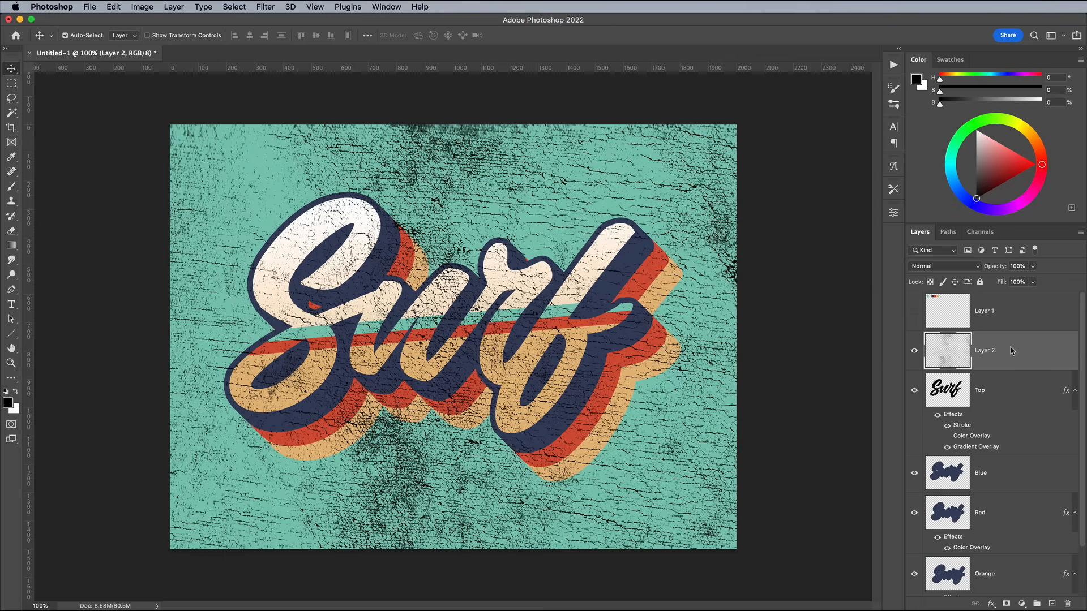
key("cmd+t")
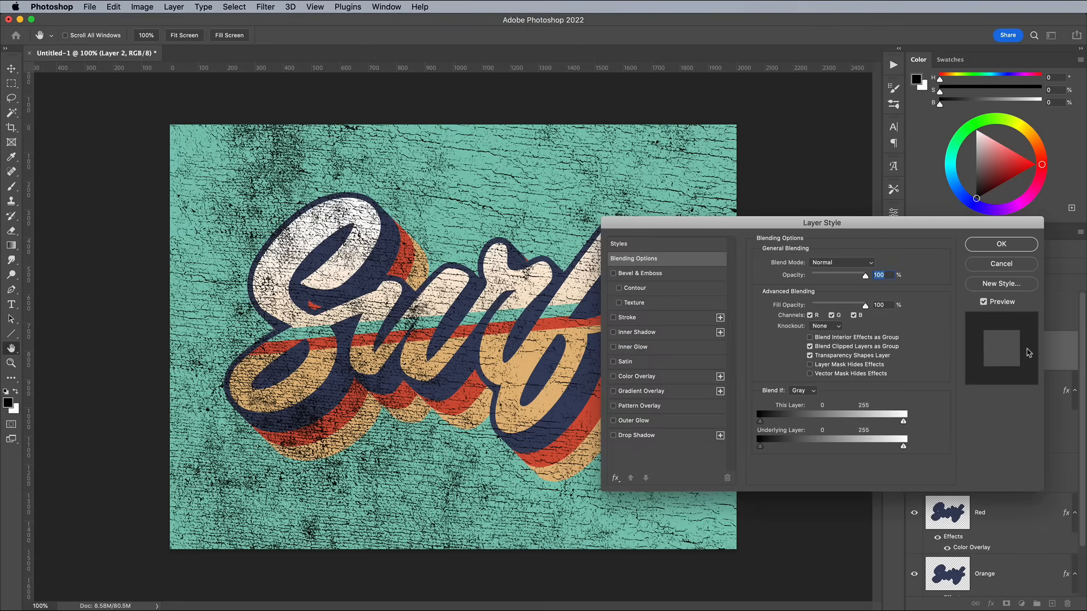
left_click(825, 326)
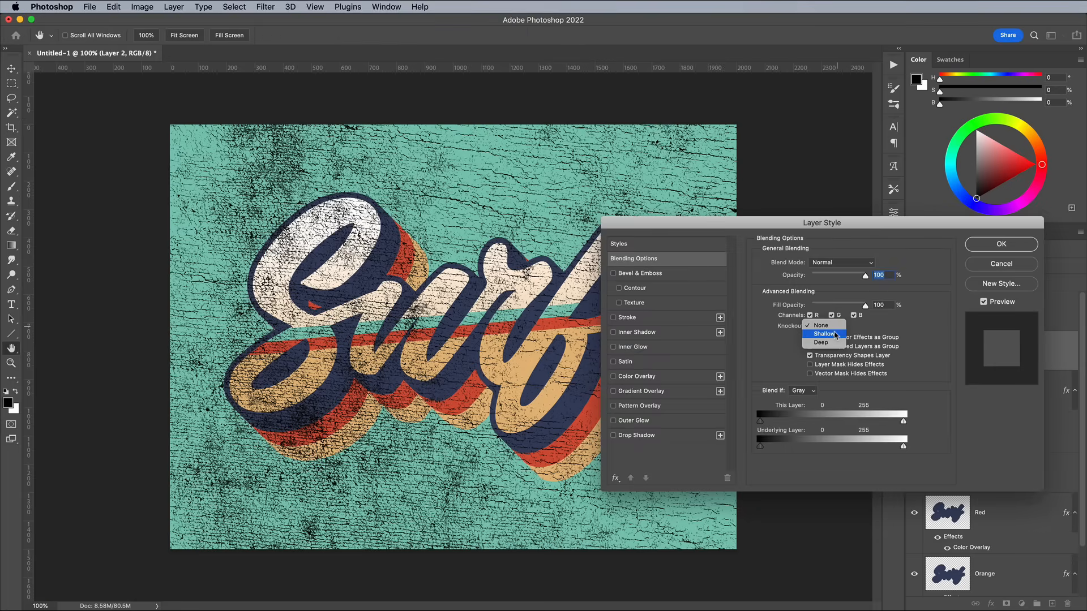
left_click(999, 245)
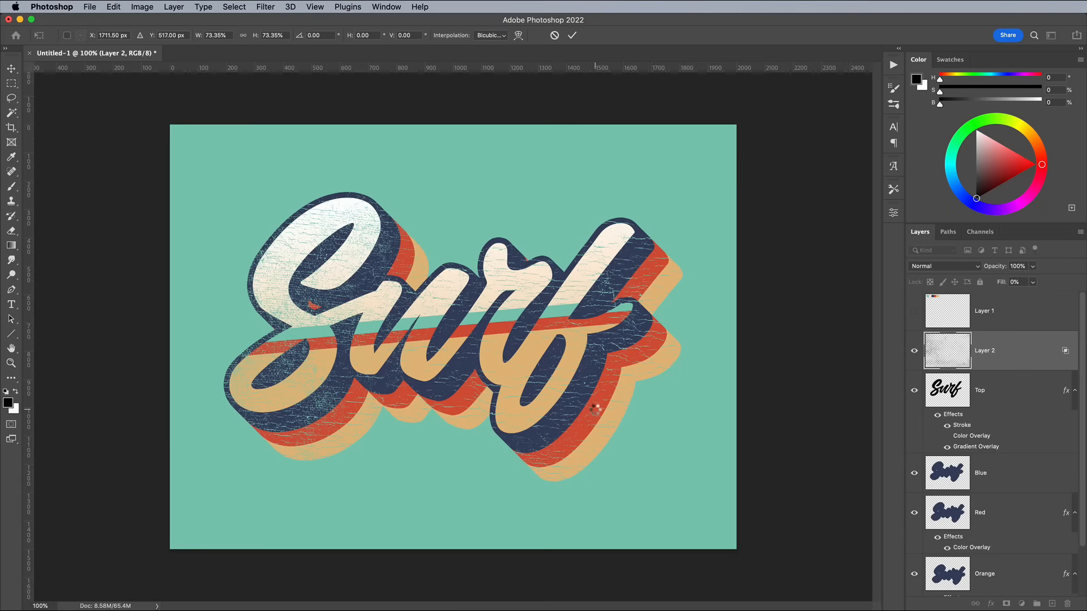
Commit the fabric texture's size, set it to Multiply and settle its Fill at 46%
left_click(12, 69)
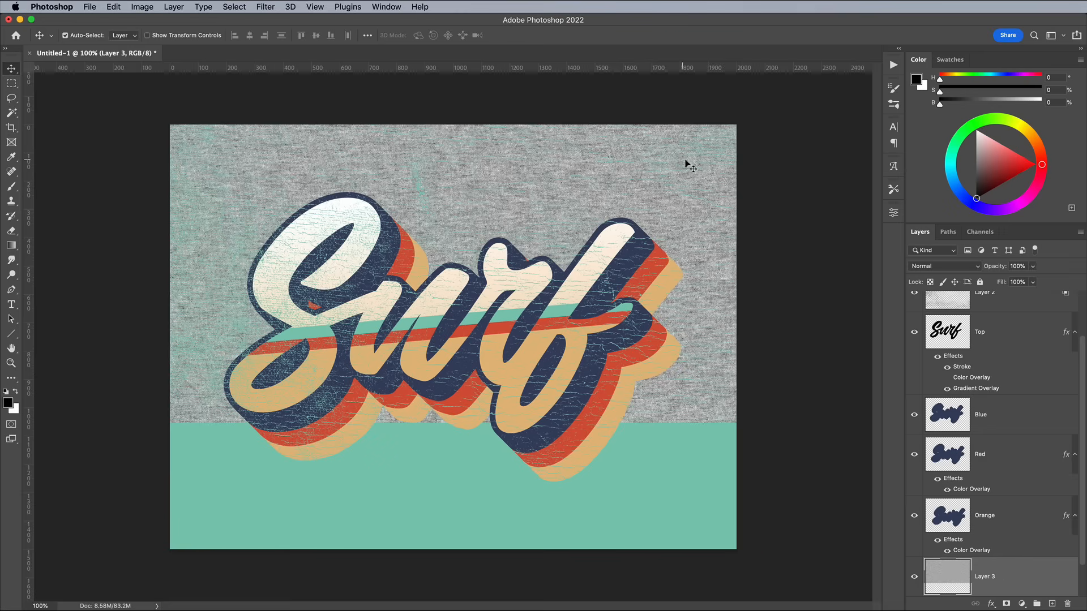
left_click(943, 264)
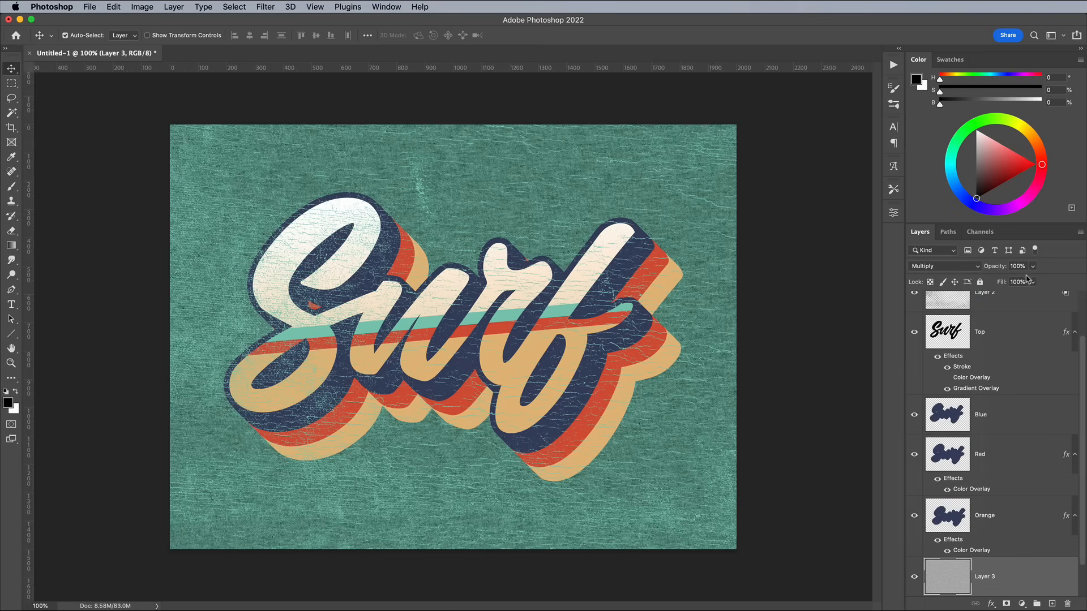
left_click_drag(1033, 282, 983, 296)
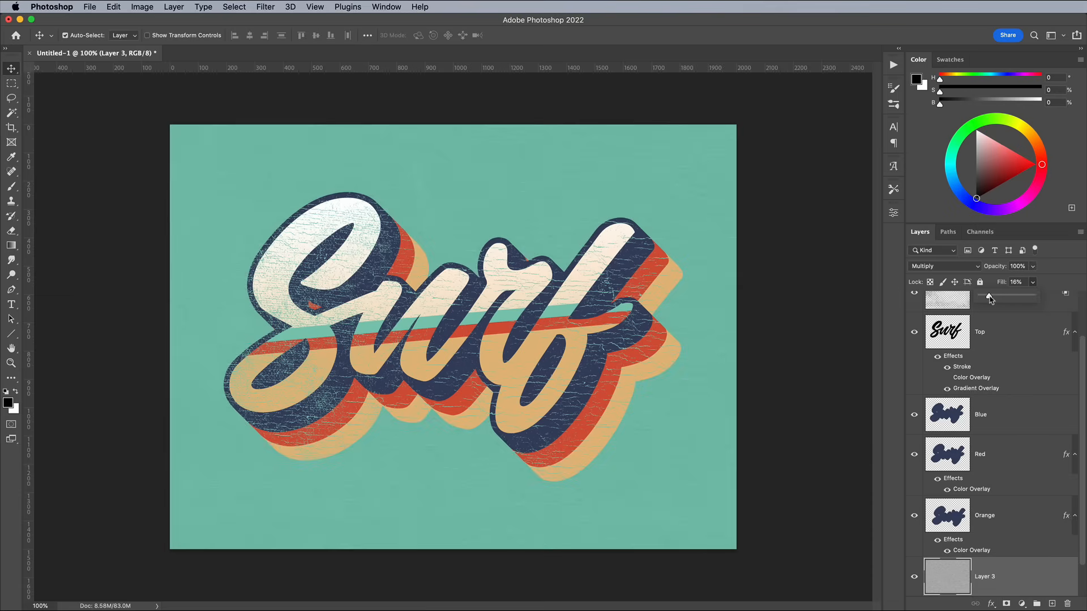
left_click_drag(987, 295, 1000, 295)
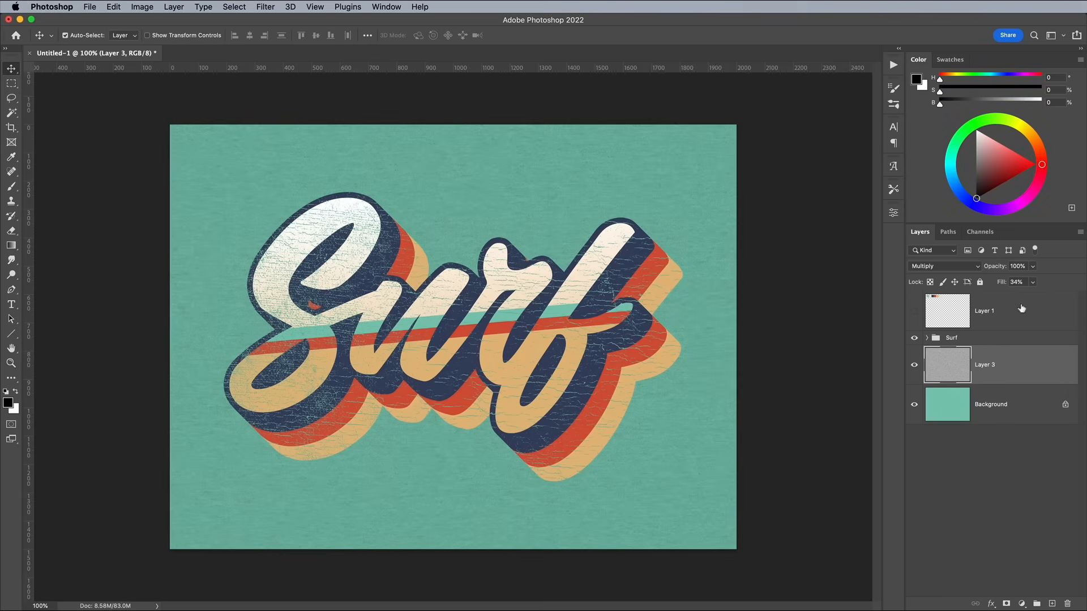
left_click_drag(1025, 294, 1039, 294)
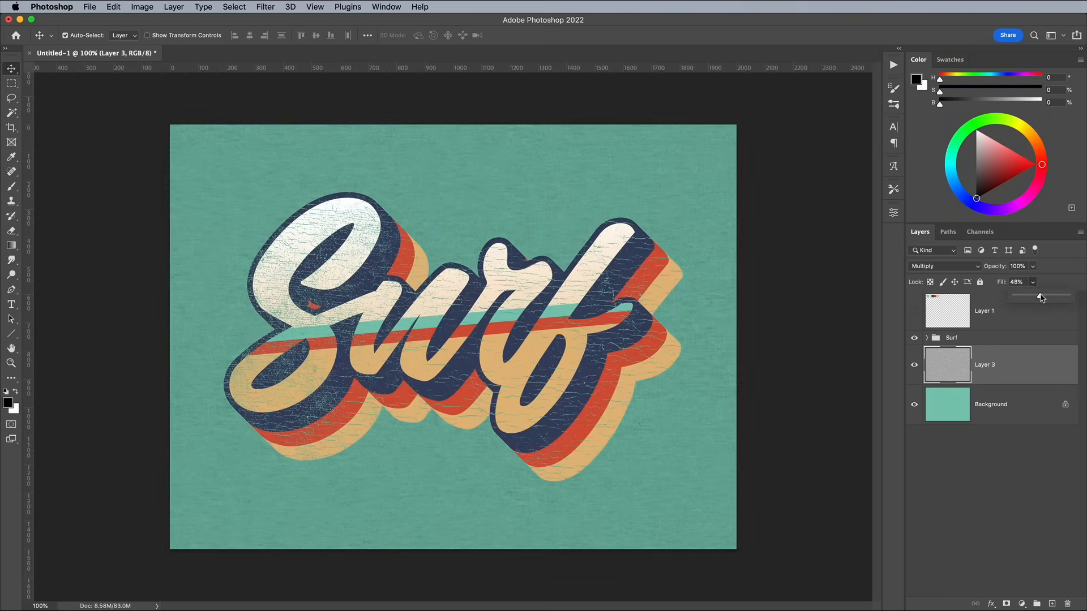
left_click_drag(1043, 296, 1038, 296)
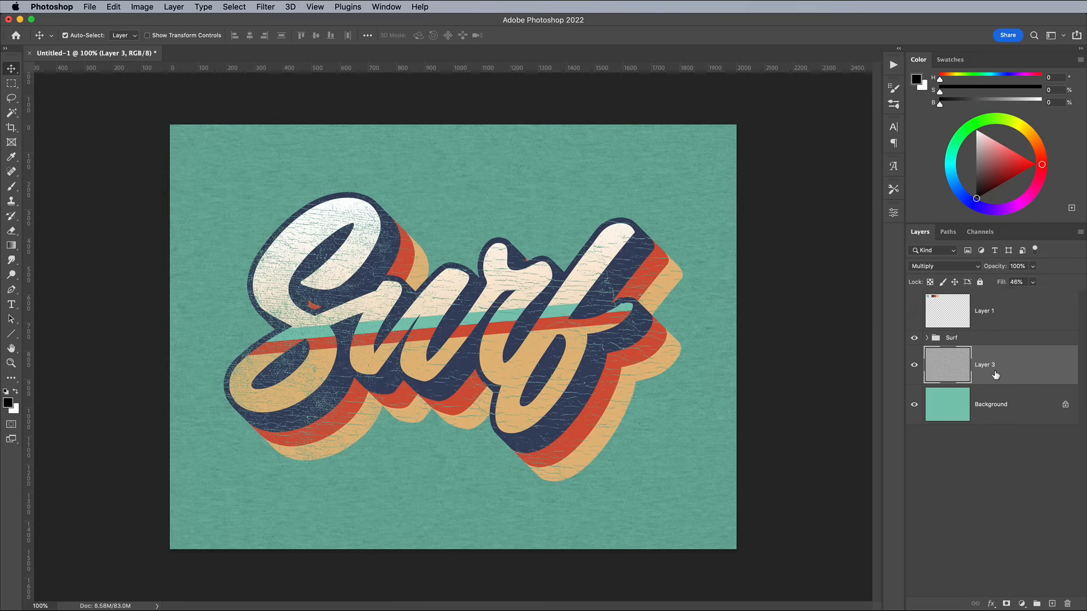
Rename the fabric texture layer to 'T-shirt Texture'
double_click(983, 364)
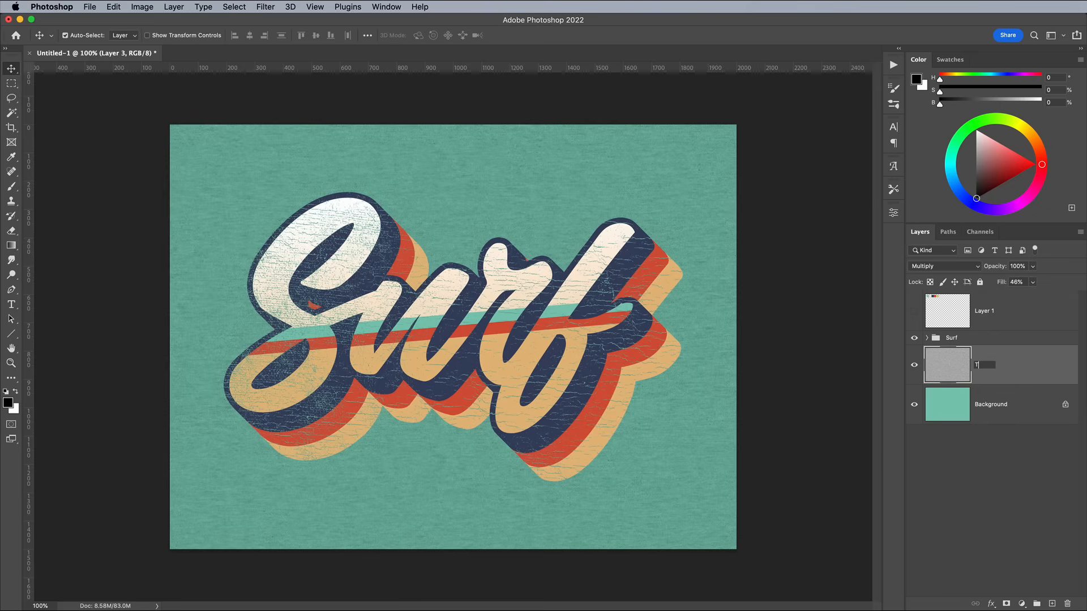
type("T-shirt Texture")
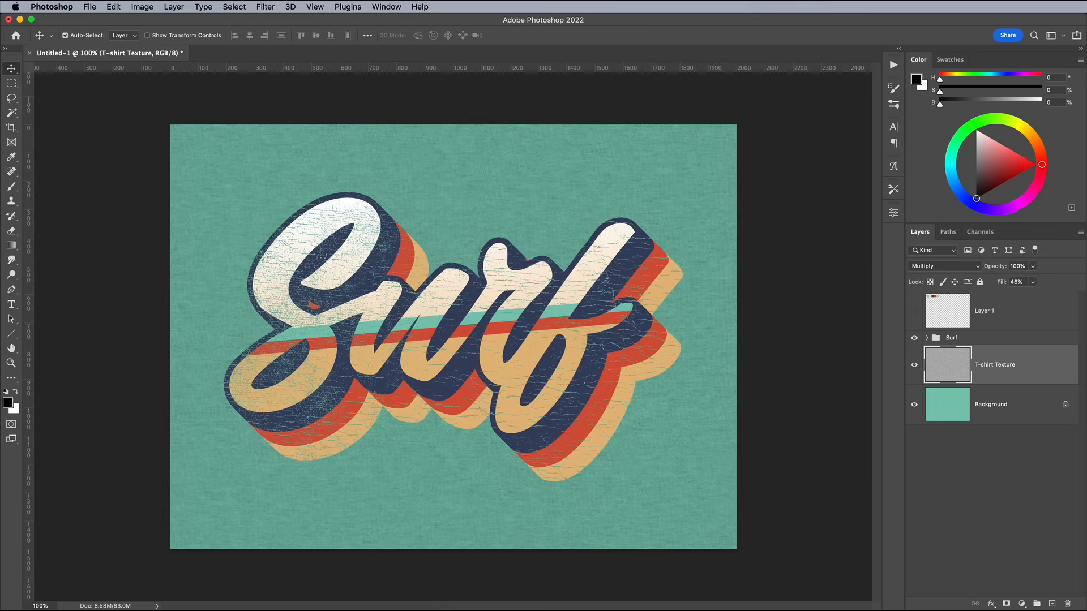
mouse_move(995, 364)
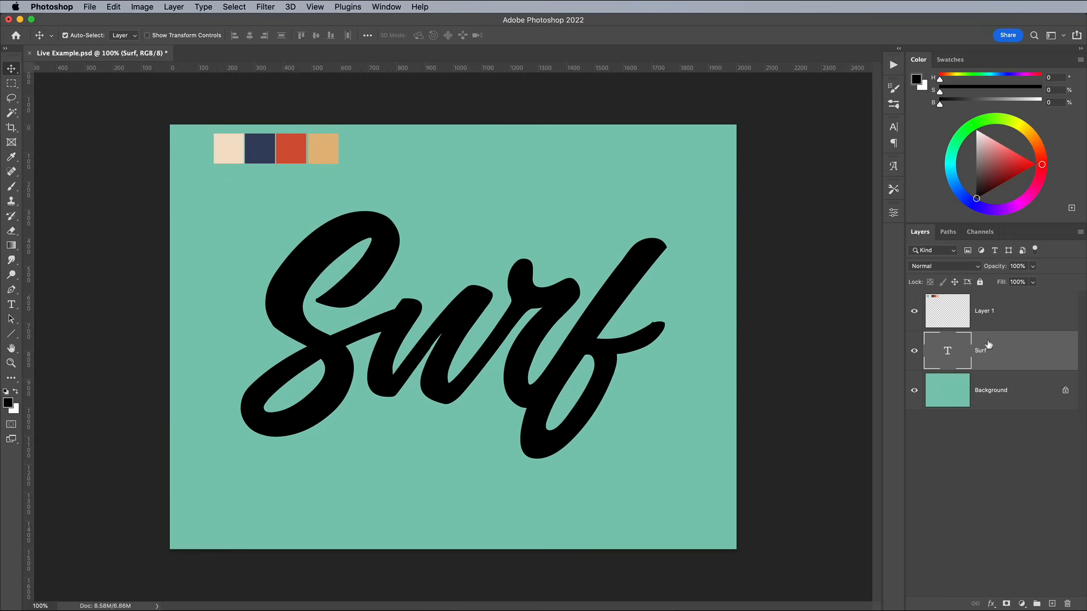
Convert the Surf text to a smart object and confirm its navy Color Overlay
right_click(981, 350)
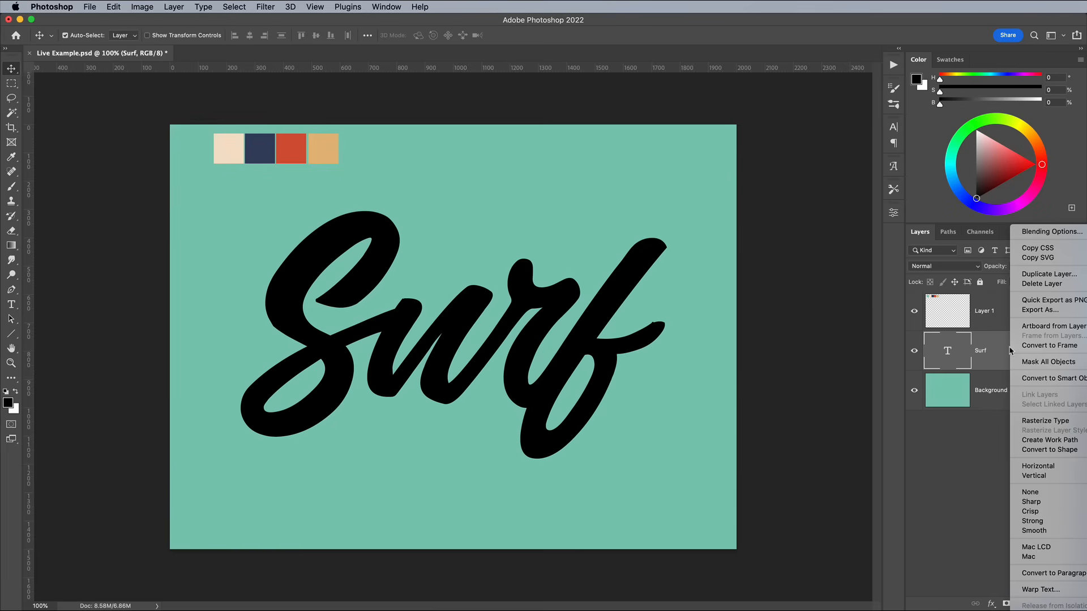
left_click(1044, 420)
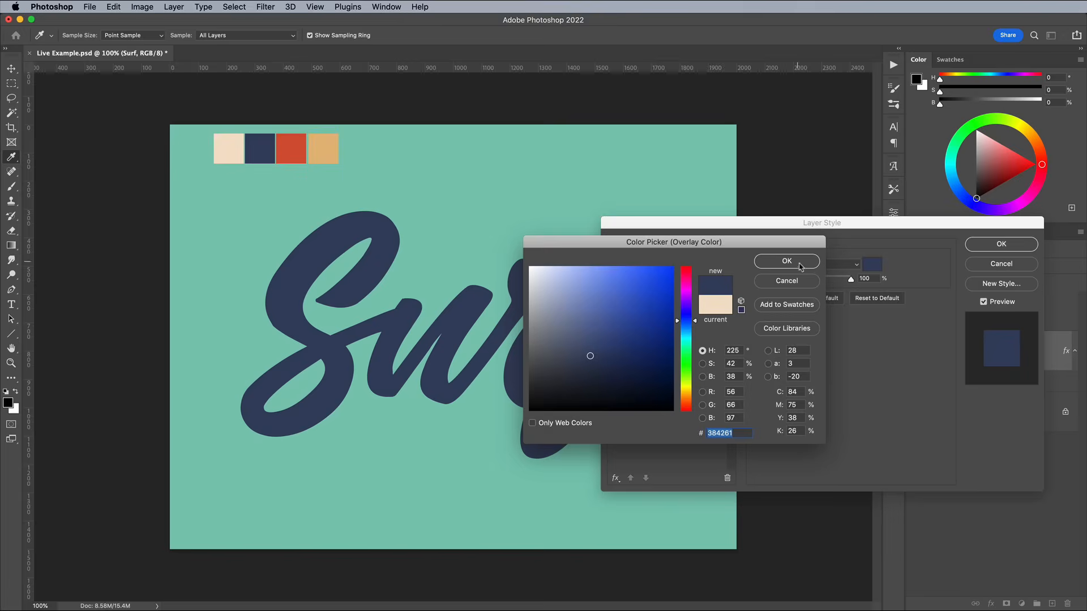
left_click(785, 261)
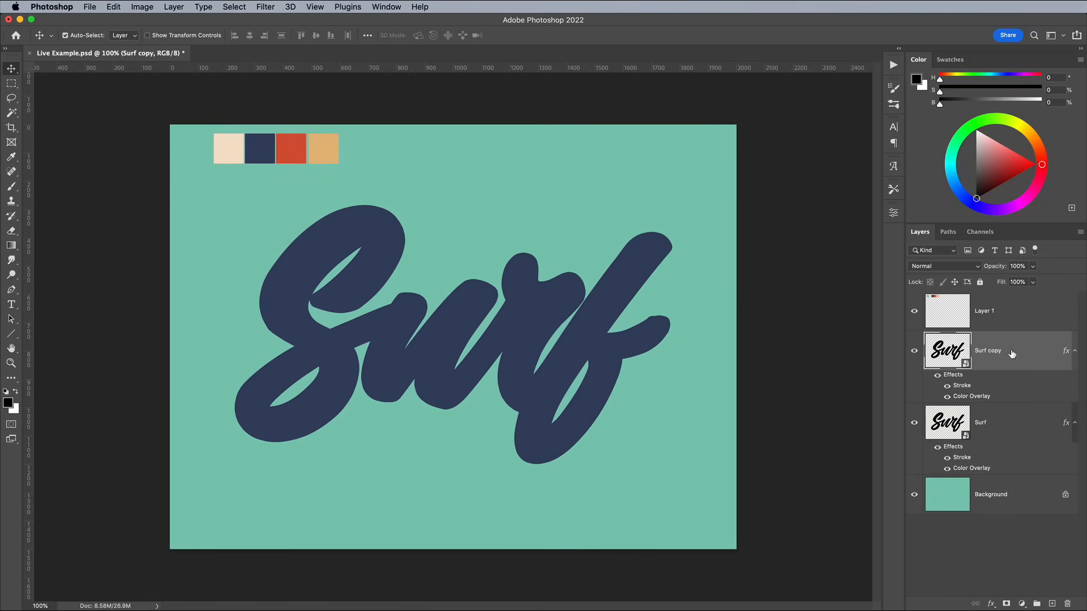
Duplicate and nudge the Surf smart object repeatedly to stack about 150 offset copies
right_click(987, 349)
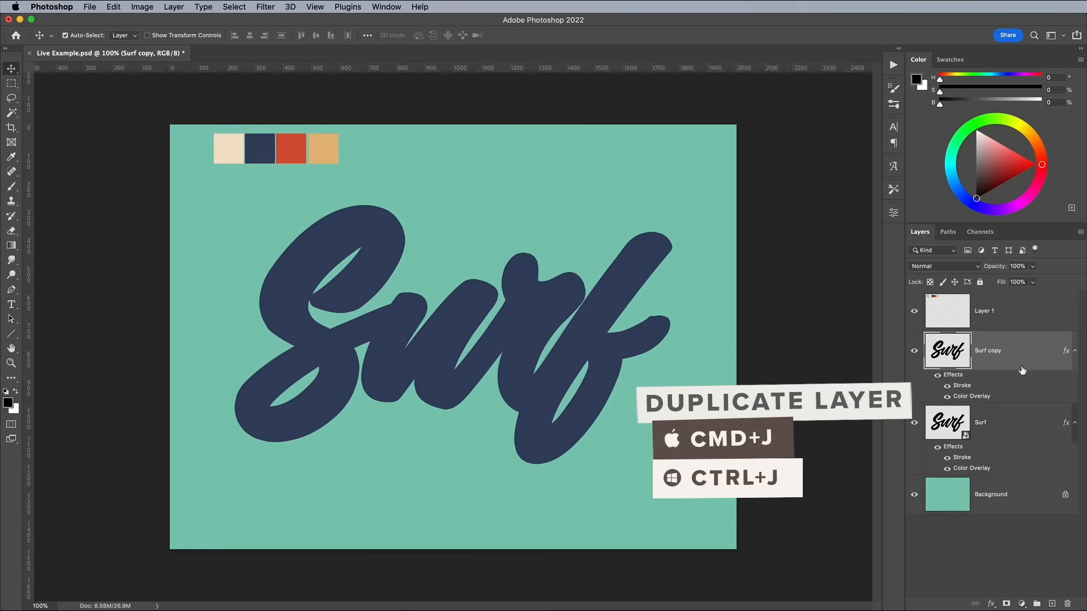
key("cmd+t")
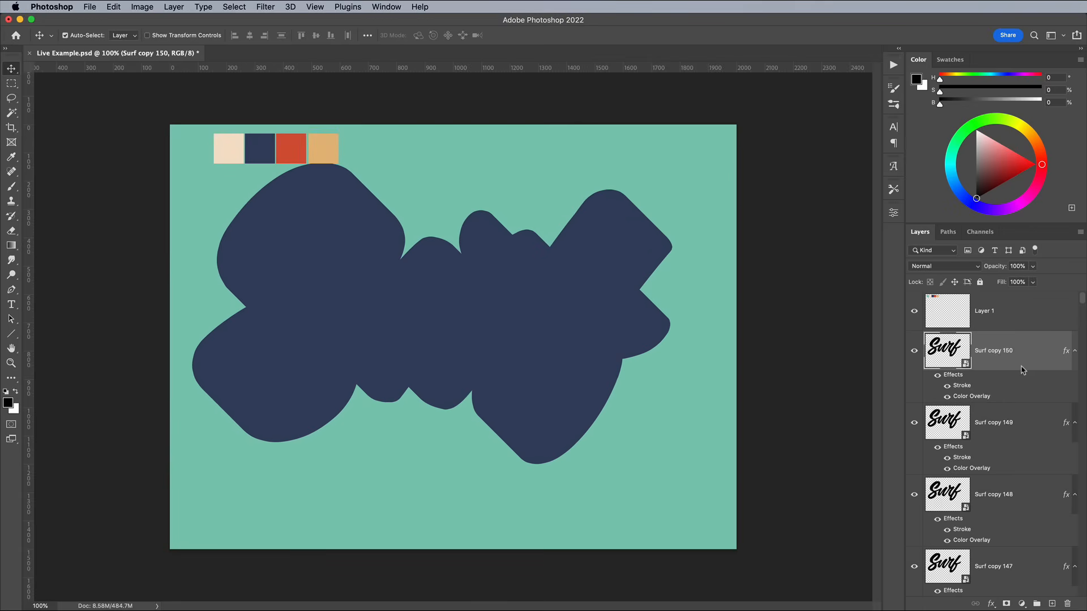
Swap the top copy's colour overlay for a striped gradient and group the first extrusion copies
double_click(946, 349)
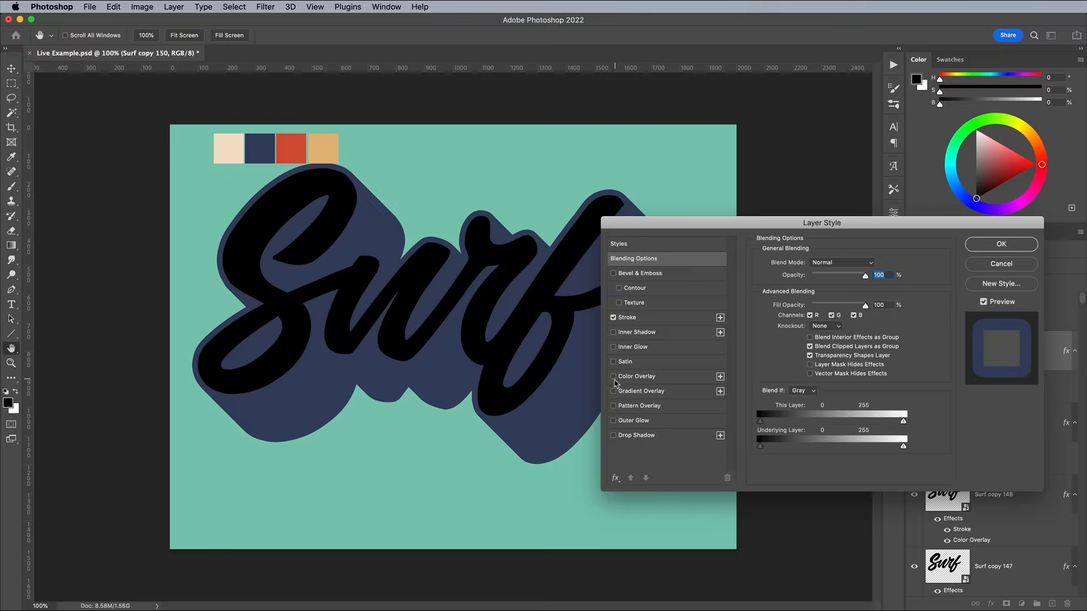
left_click(999, 244)
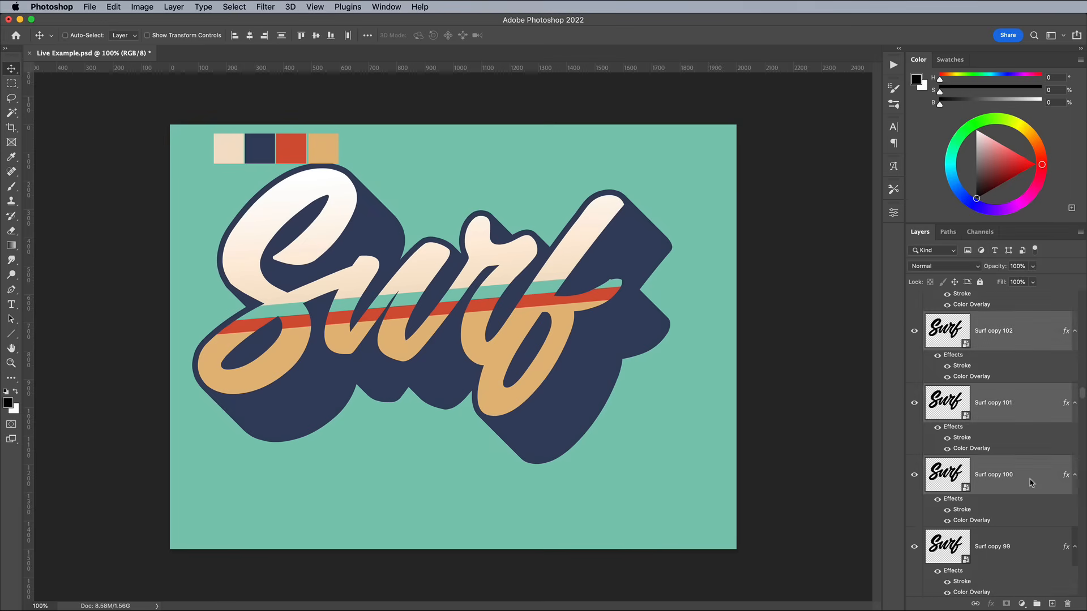
key("cmd+g")
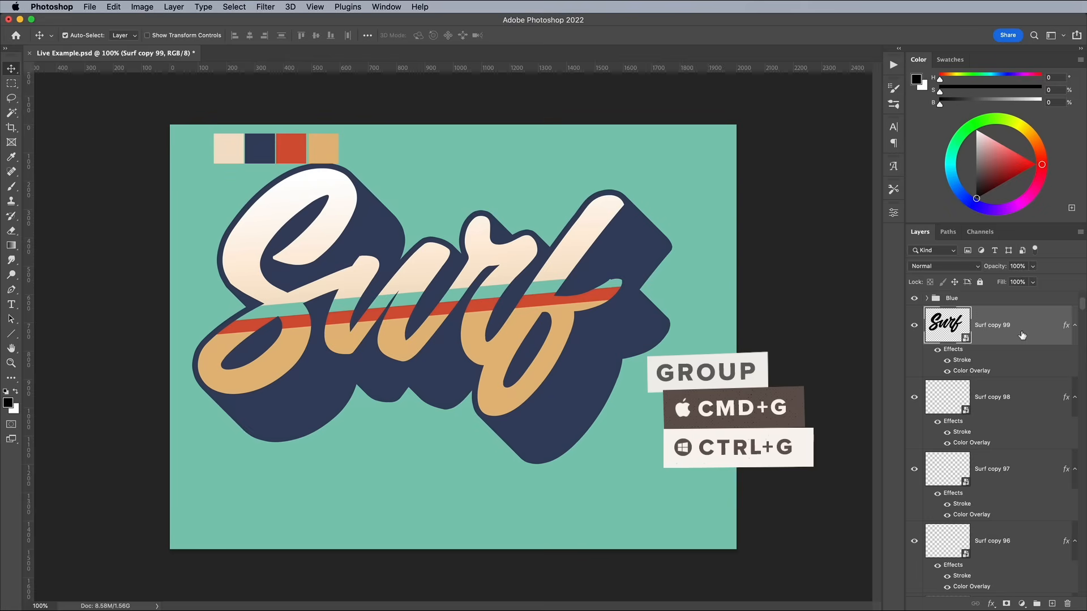
Group the next extrusion ranges and set the Orange and Red groups' overlay colours
left_click(949, 298)
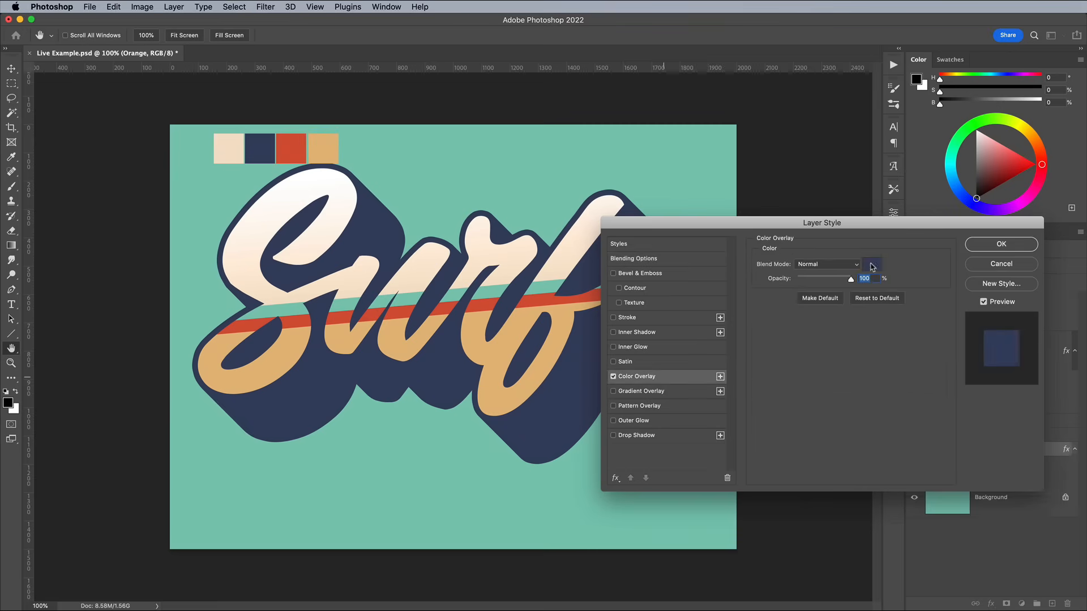
left_click(999, 245)
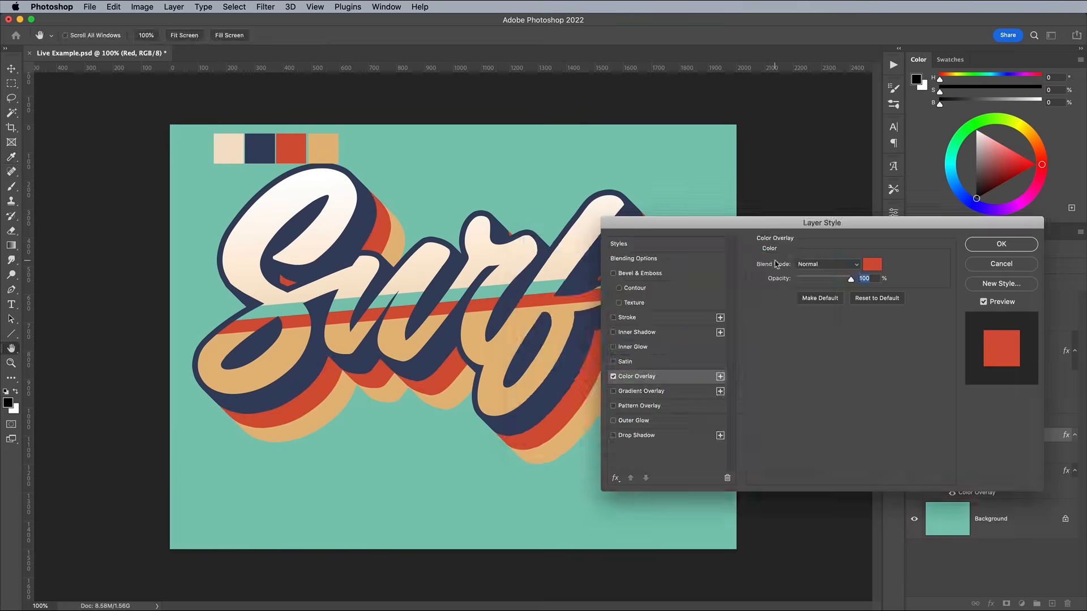
left_click(999, 244)
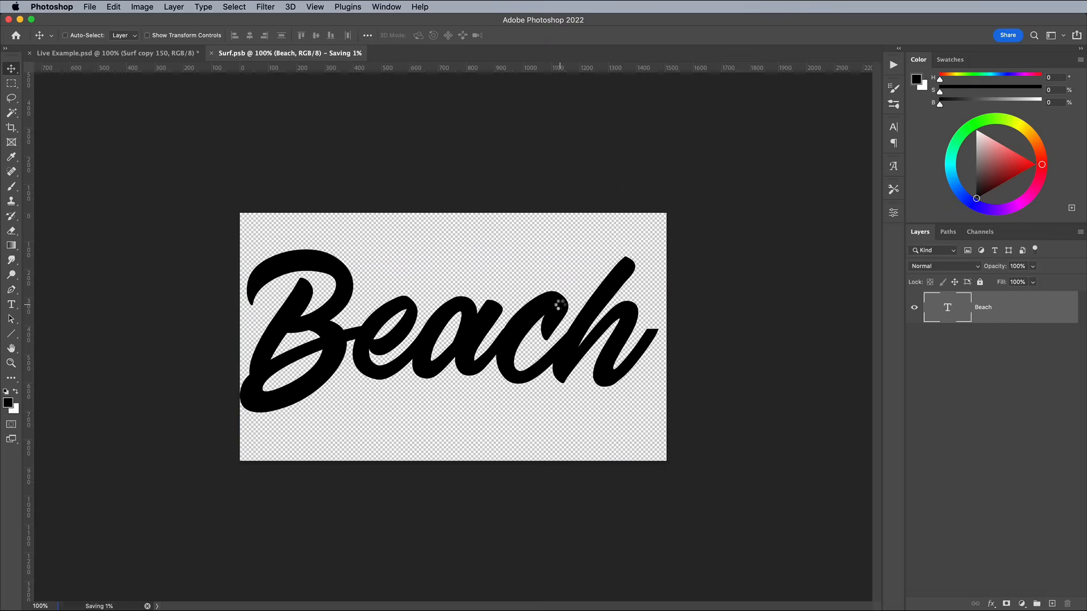
Save the smart object edited to 'Beach' and return to the Live Example document
left_click(114, 53)
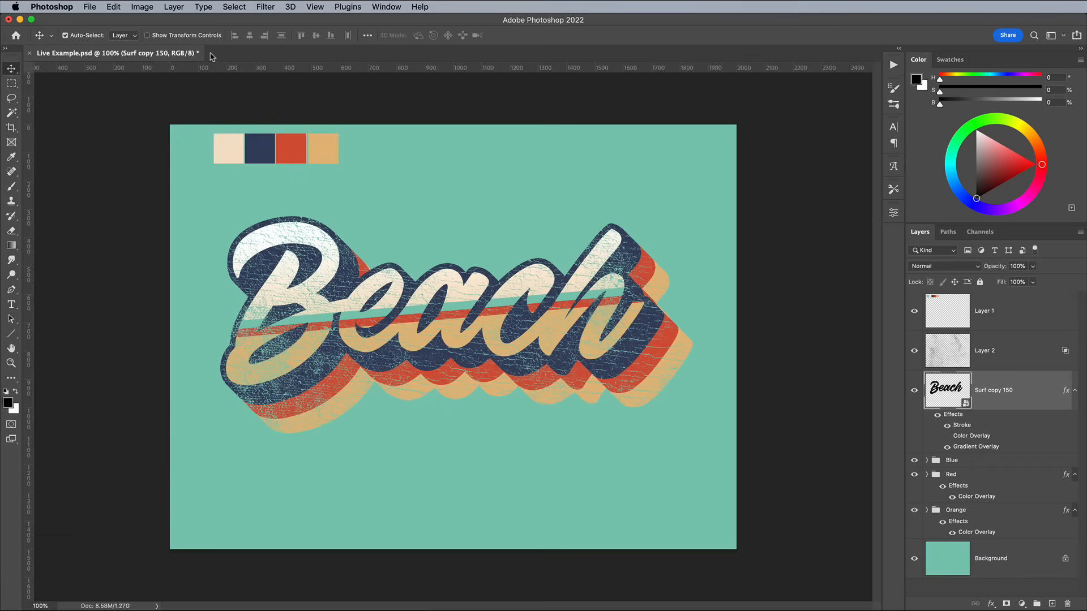